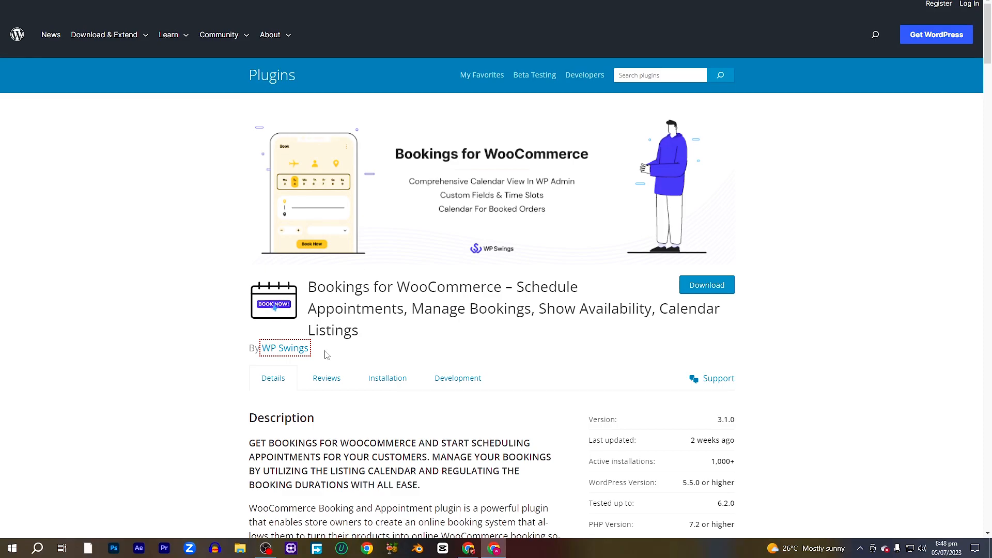
# Step: Search the plugin catalogue for 'woo commerce' from Plugins > Add New
pyautogui.scroll(-3)
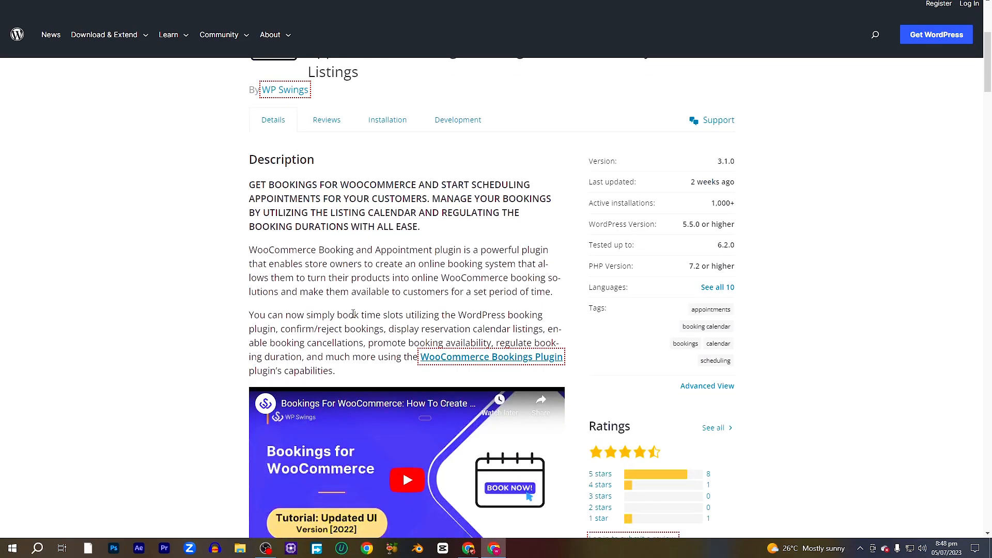
pyautogui.scroll(-3)
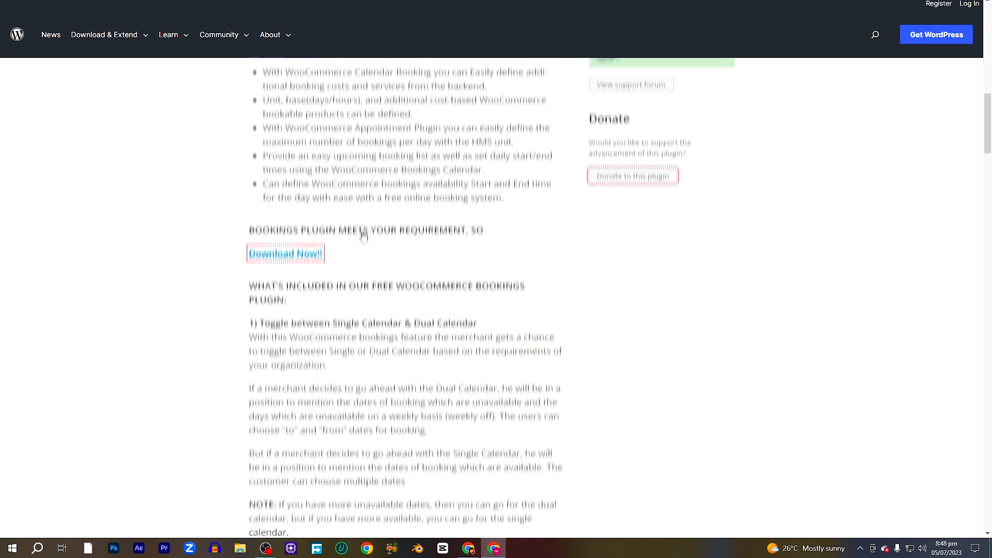
pyautogui.scroll(-3)
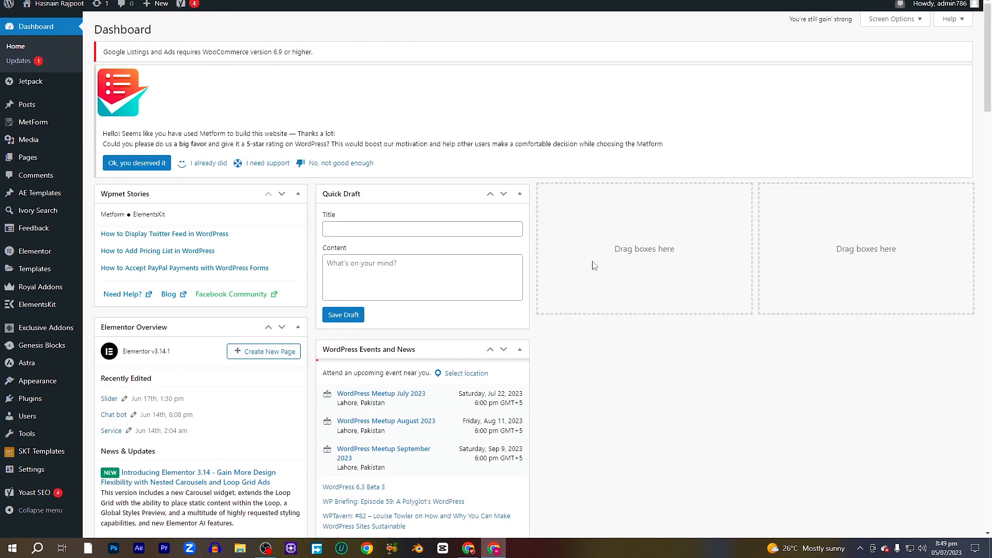
pyautogui.moveTo(30, 398)
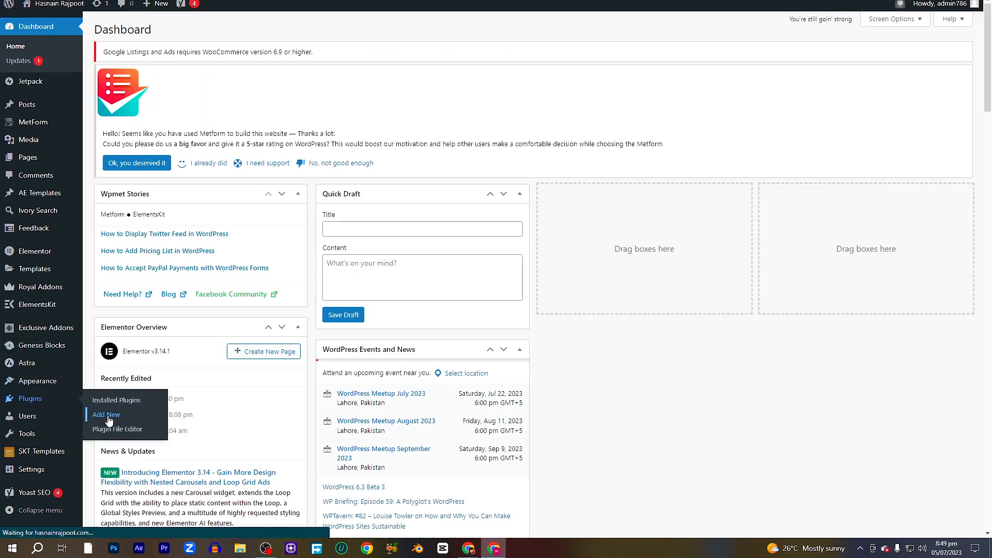
pyautogui.click(105, 415)
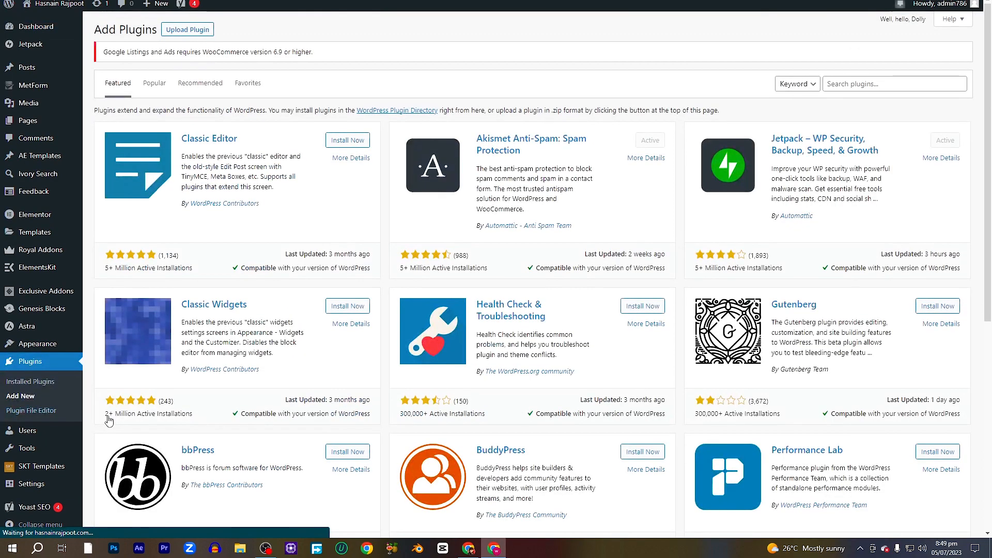
pyautogui.click(892, 83)
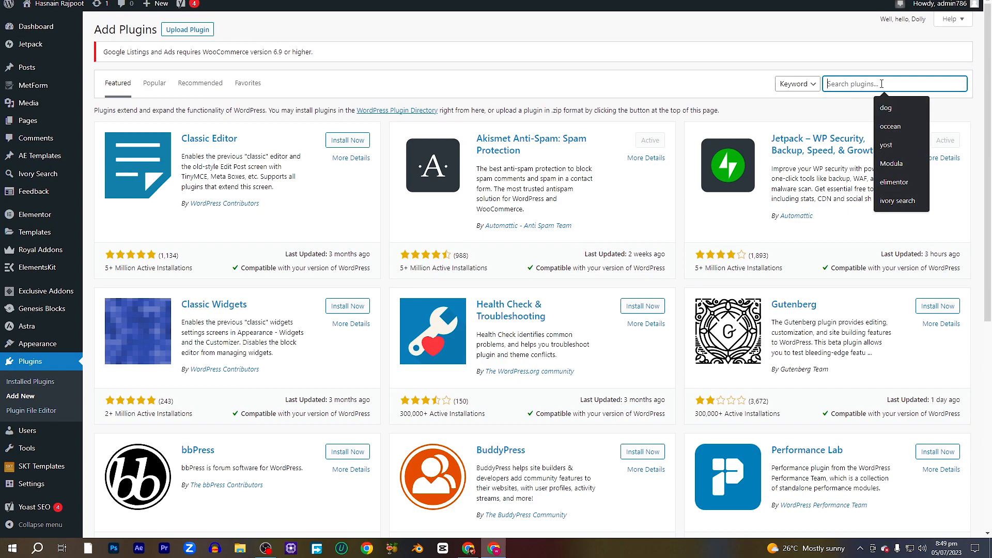
pyautogui.write('w')
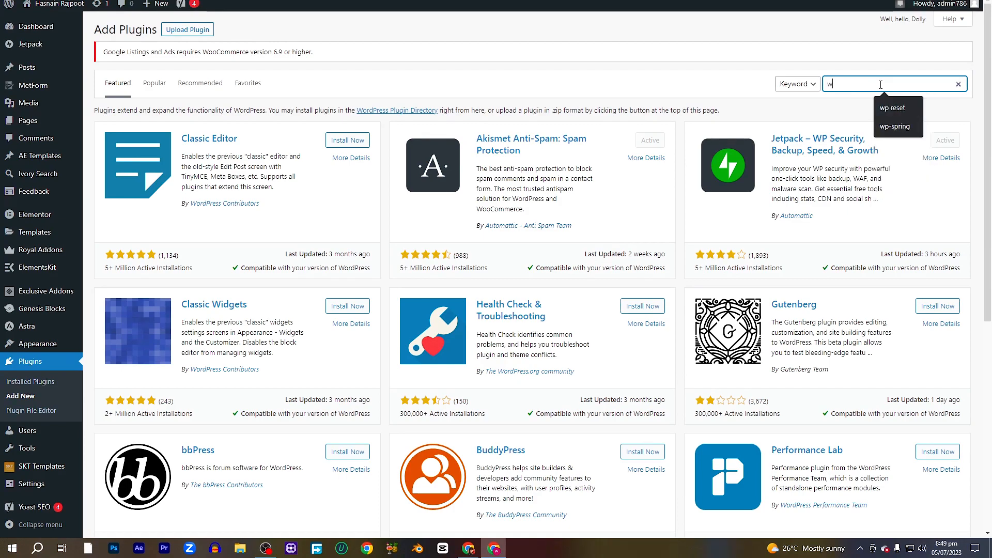
pyautogui.write('oo commerce')
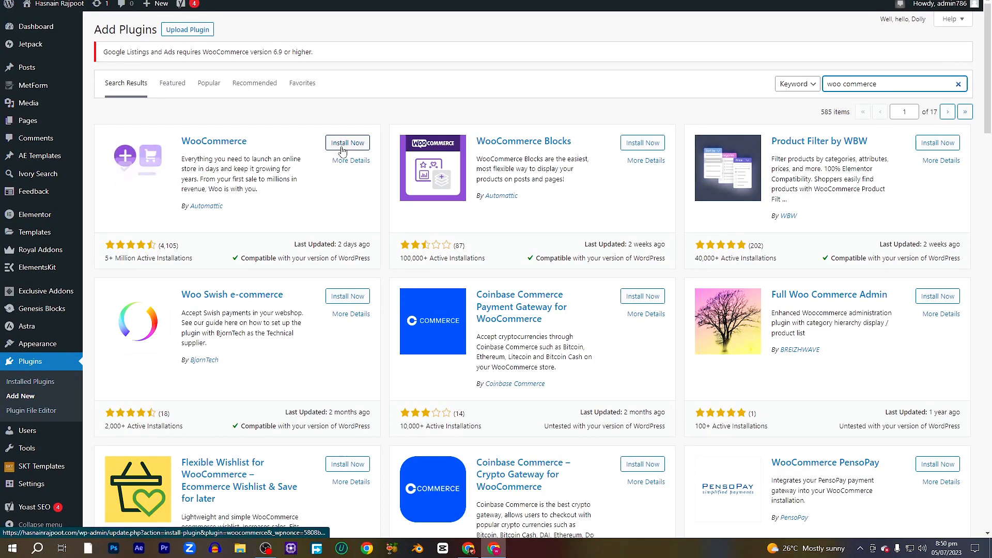
# Step: Install the WooCommerce plugin and activate it
pyautogui.click(347, 142)
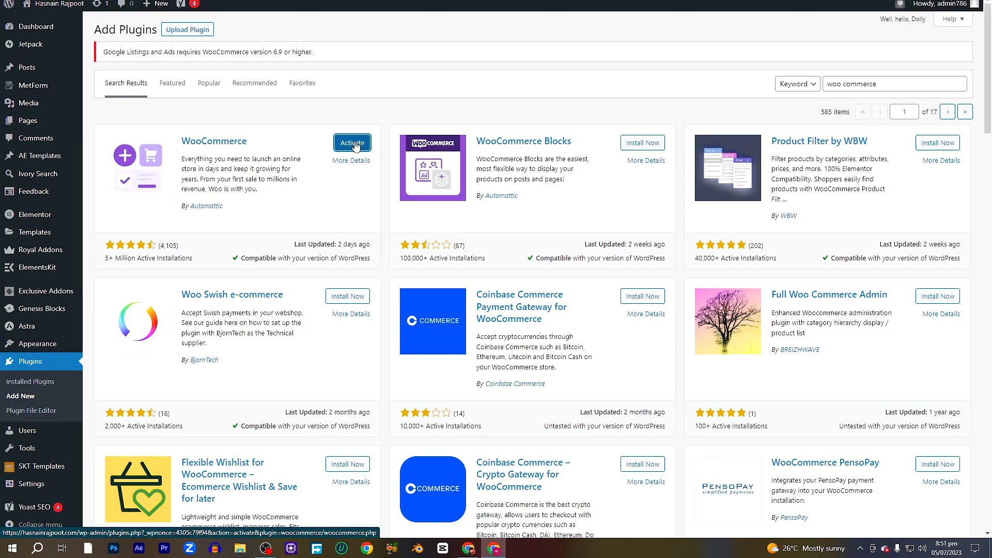
pyautogui.click(352, 142)
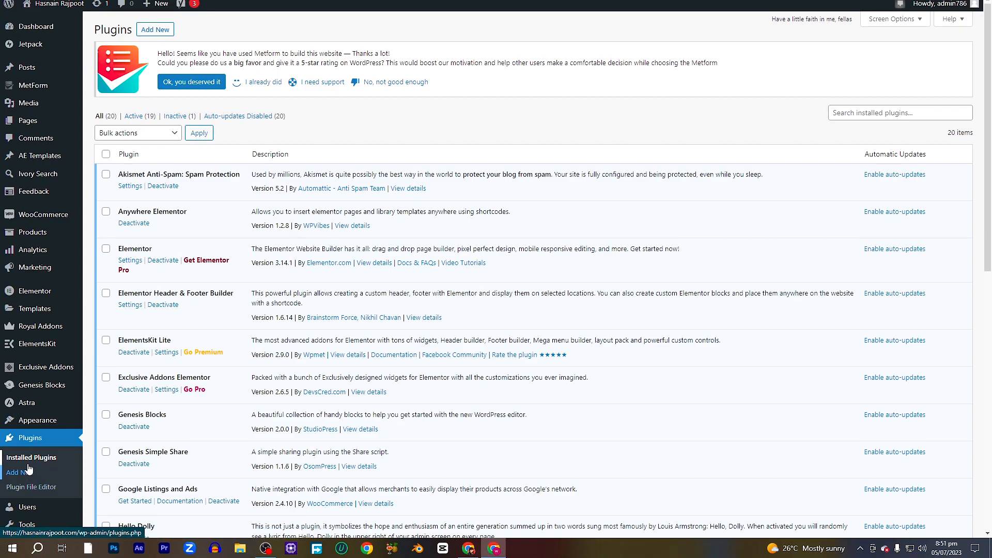
# Step: Search 'booking for woocommerce', then install and activate Bookings for WooCommerce
pyautogui.click(20, 472)
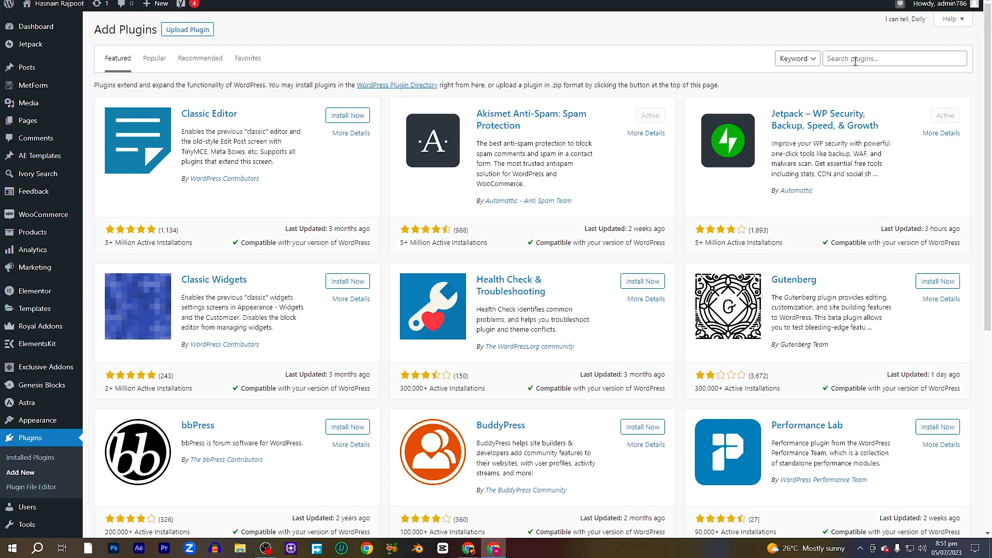
pyautogui.write('booking for woocommerce')
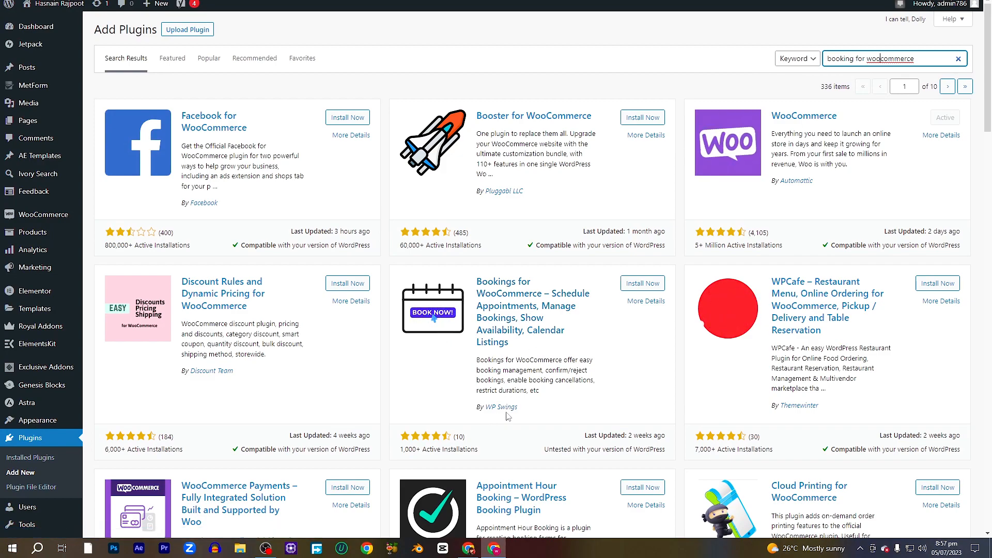
pyautogui.click(641, 283)
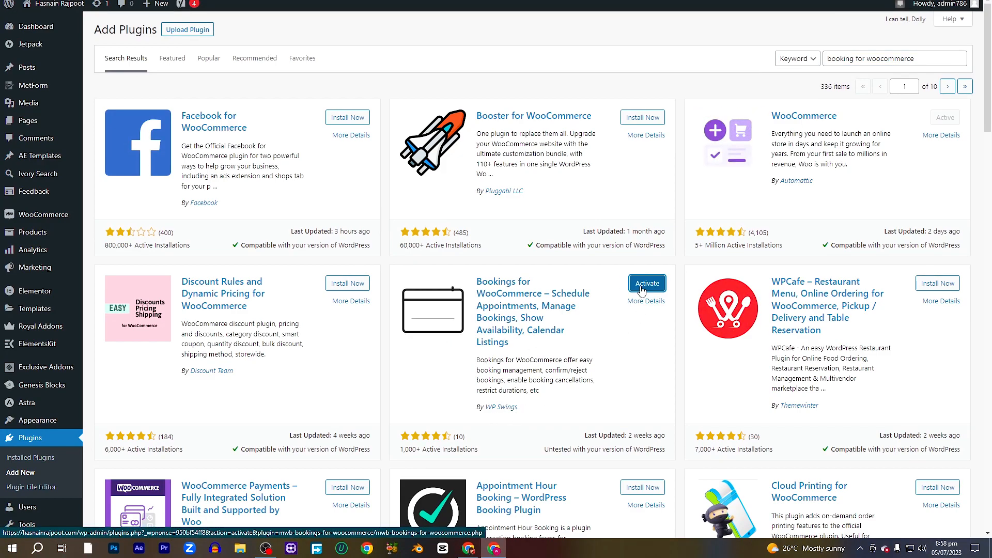
pyautogui.click(647, 283)
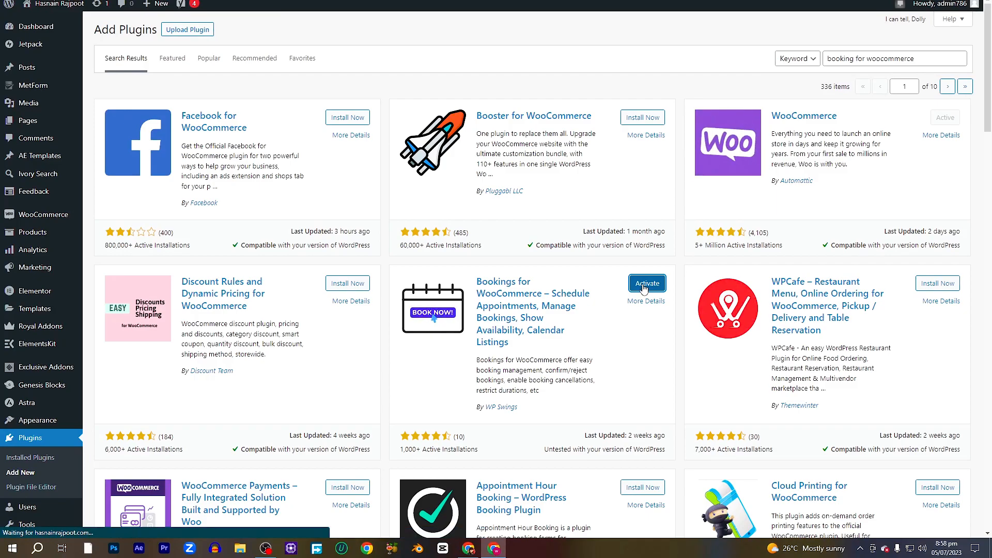
pyautogui.click(647, 283)
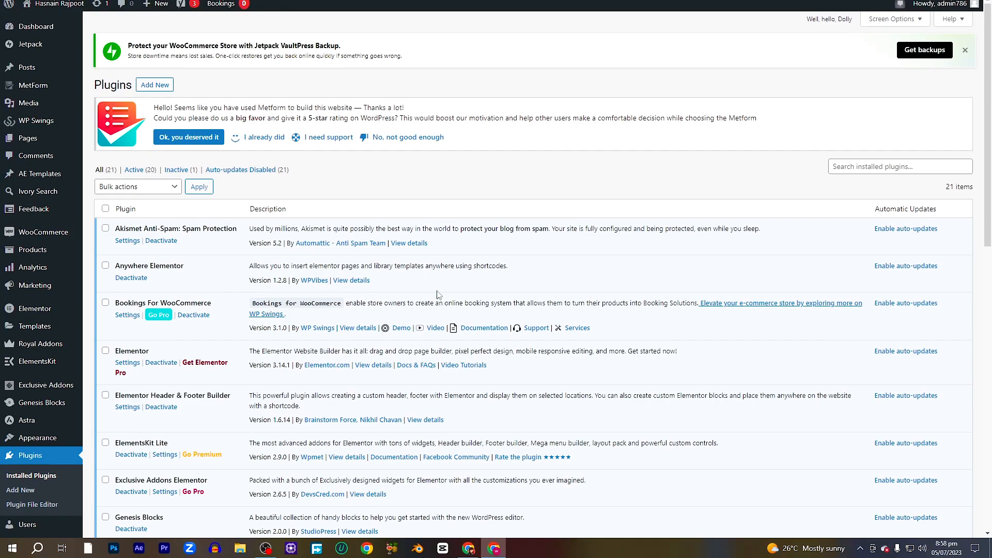
pyautogui.moveTo(133, 157)
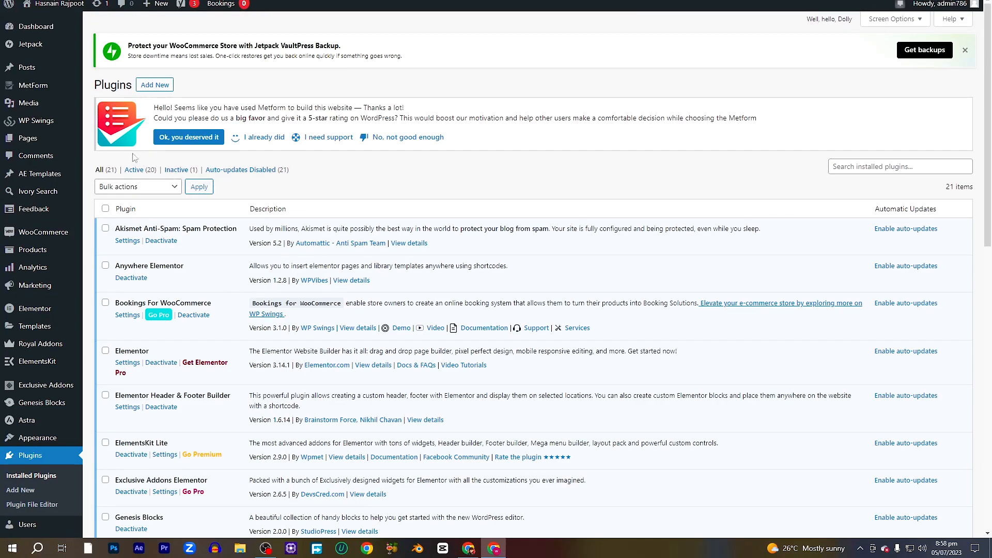
pyautogui.moveTo(35, 121)
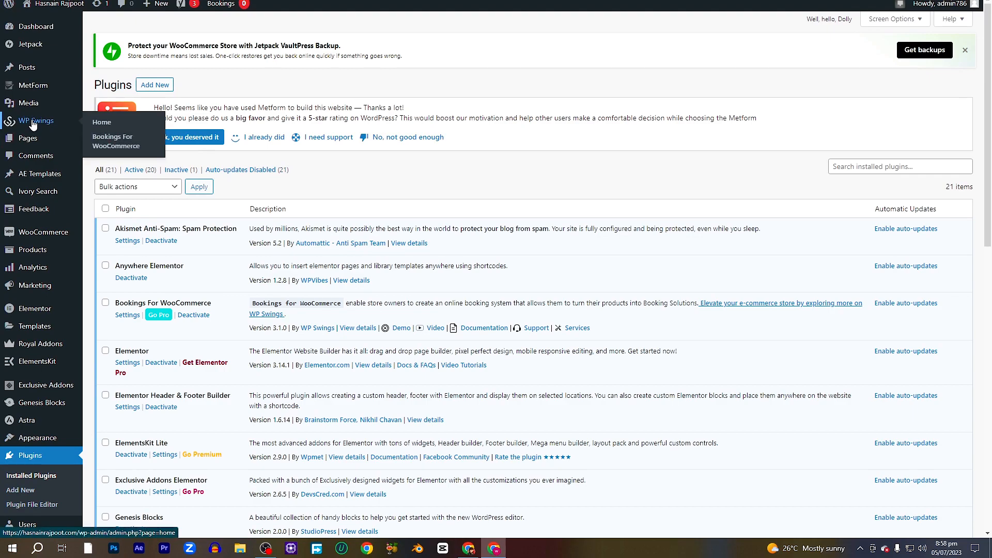
pyautogui.moveTo(116, 142)
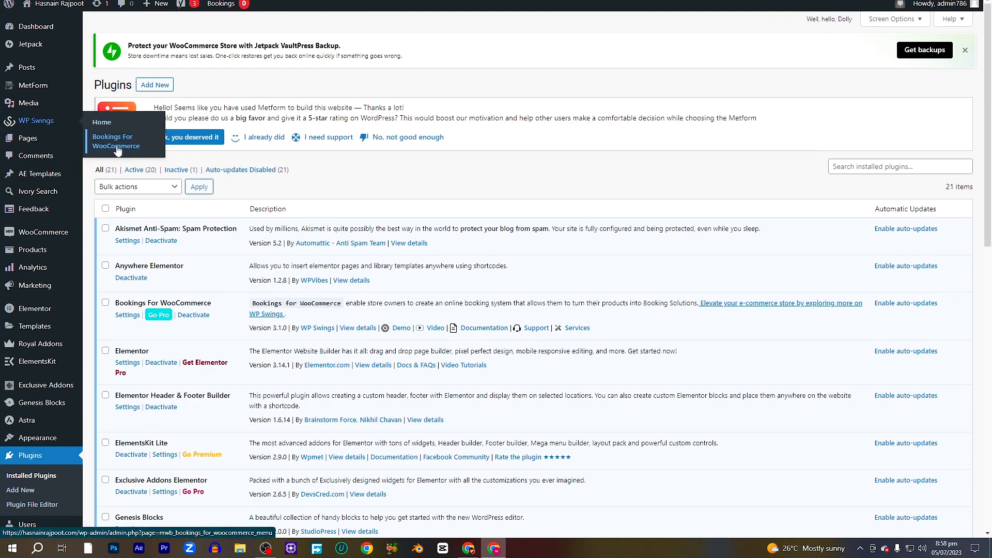
# Step: Show the Bookings for WooCommerce general settings from the WP Swings menu
pyautogui.click(115, 142)
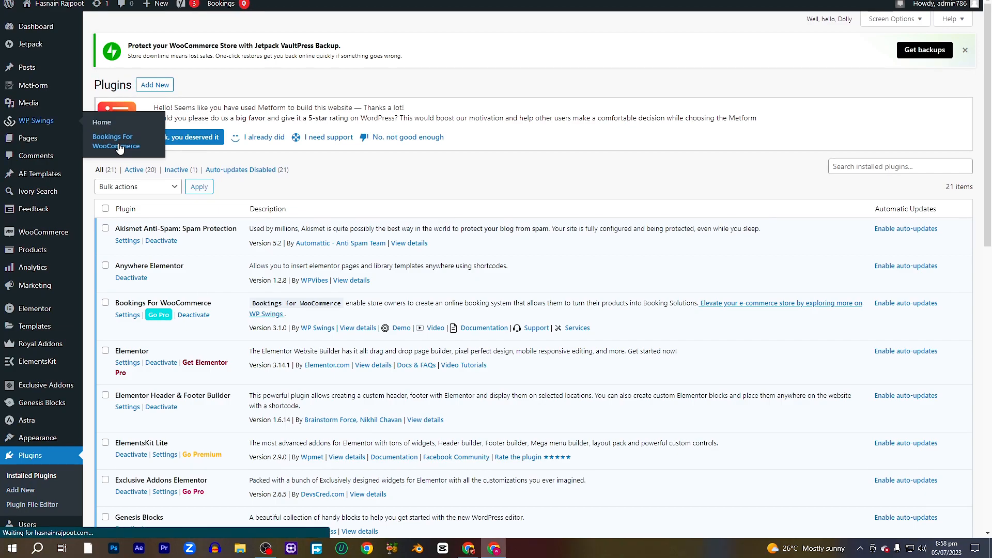
pyautogui.click(115, 142)
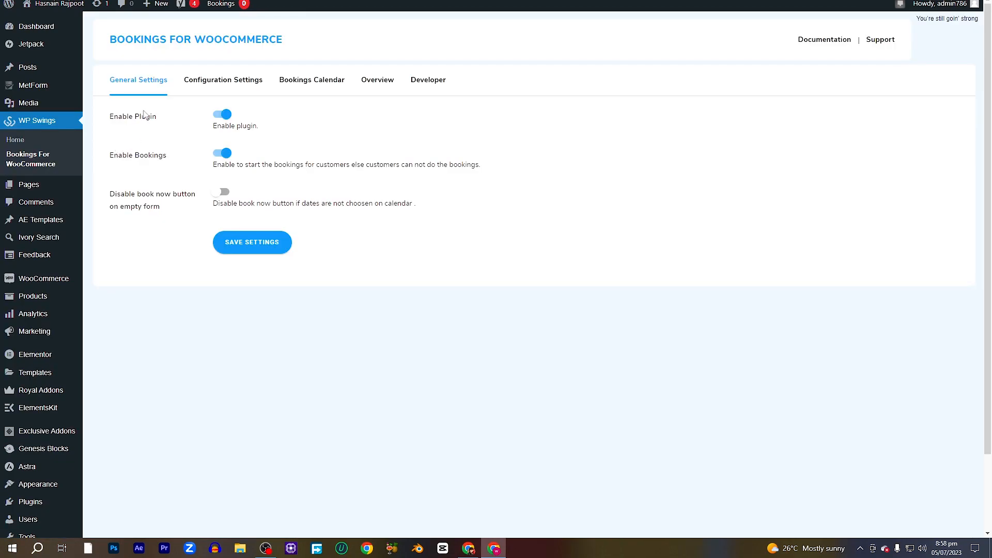
pyautogui.moveTo(233, 86)
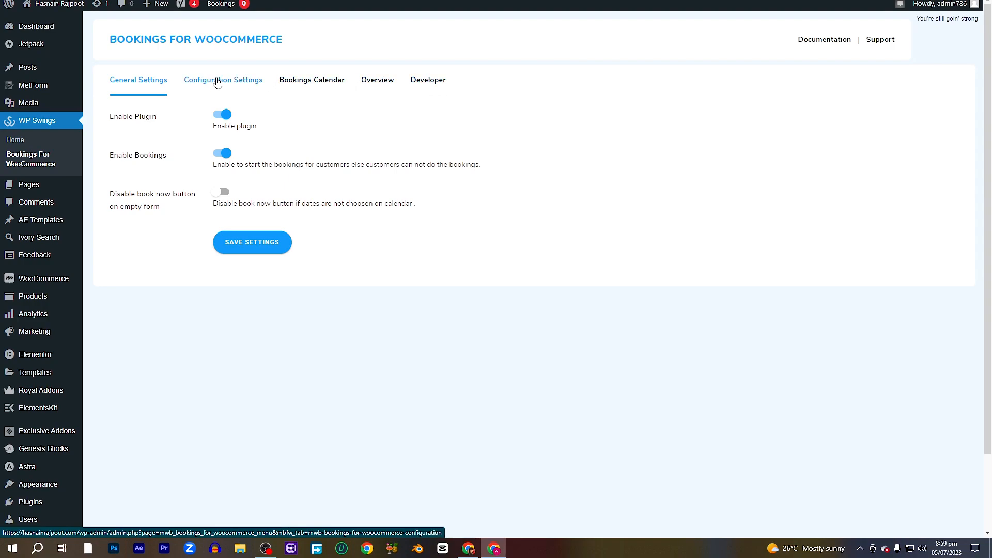
# Step: Show the Additional Costs page under Configuration Settings, listing Digital Marketing at 100
pyautogui.click(223, 80)
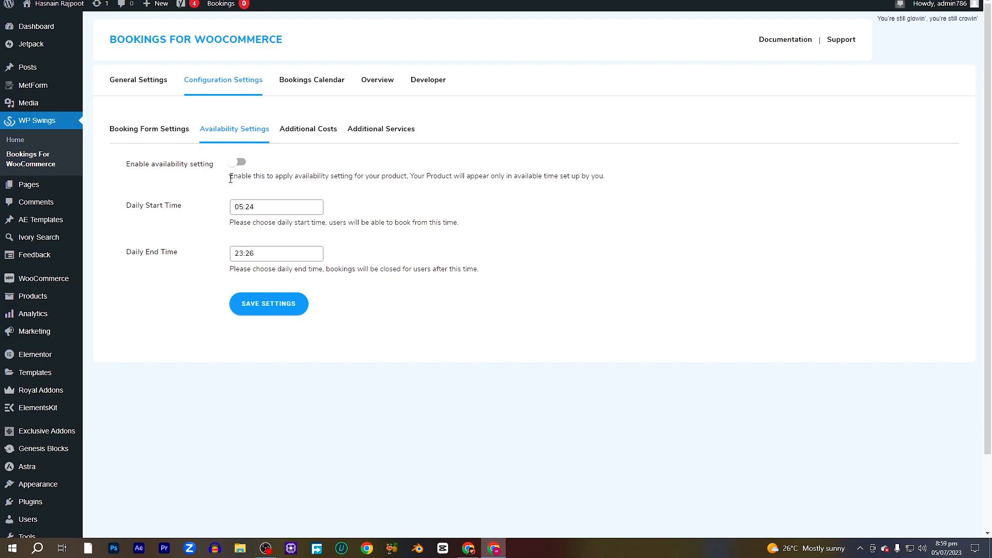
pyautogui.moveTo(249, 148)
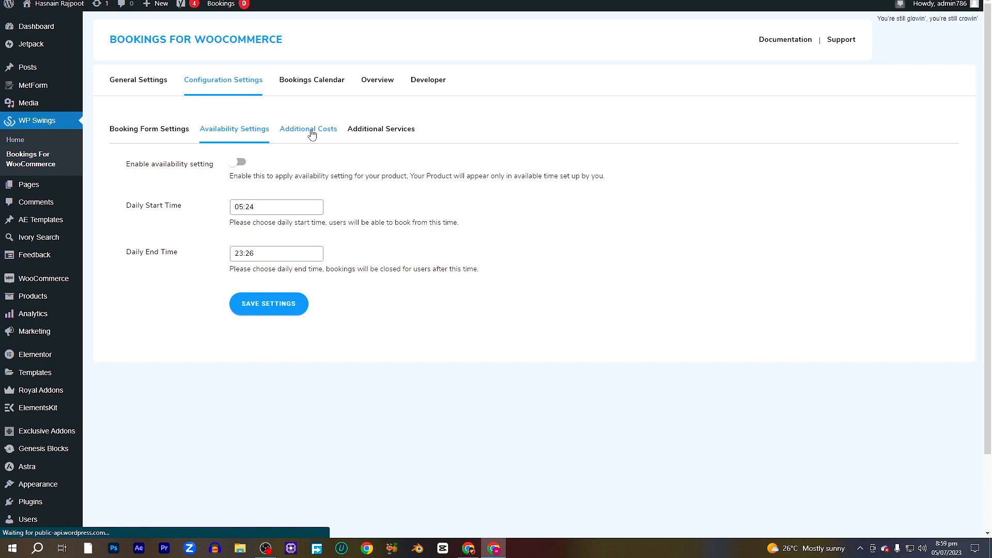
pyautogui.click(308, 128)
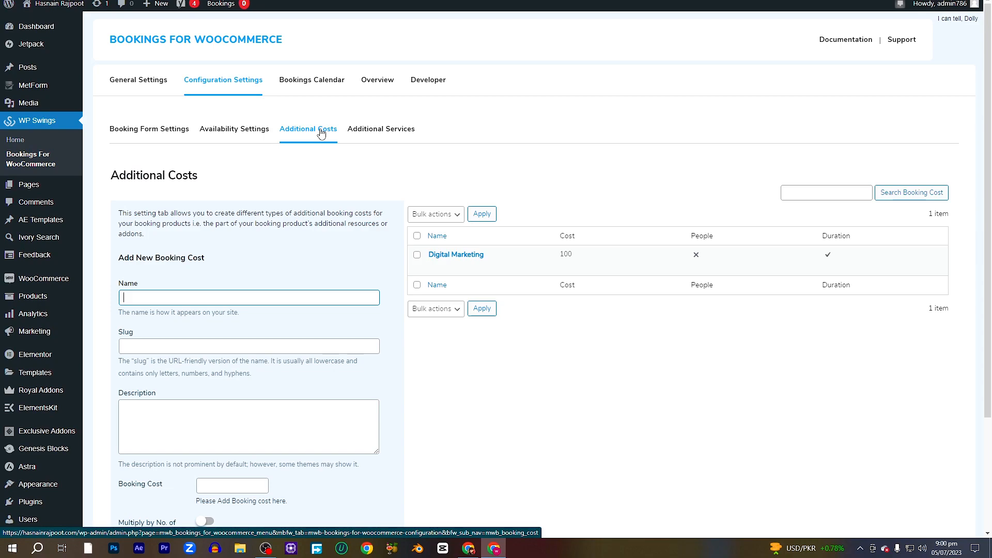
pyautogui.scroll(-3)
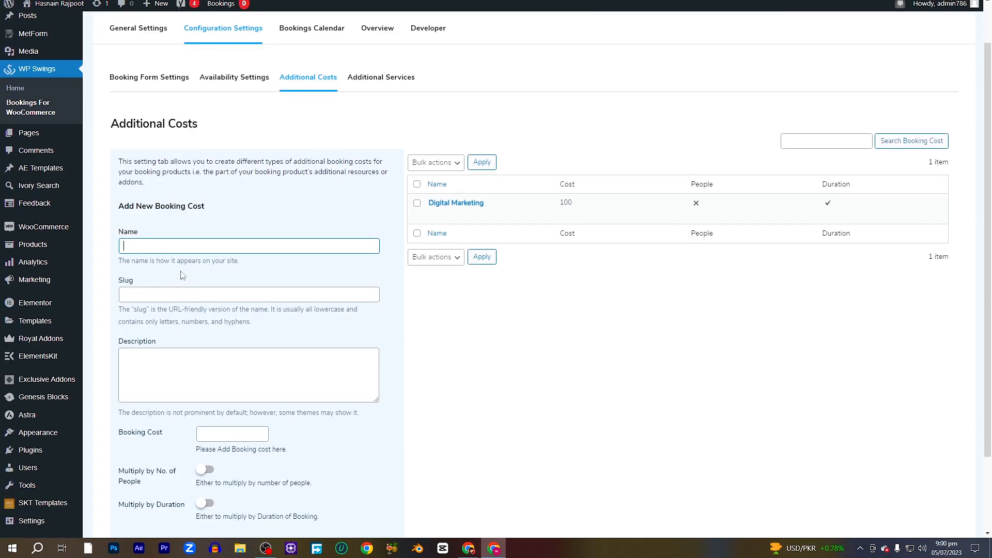
pyautogui.moveTo(179, 295)
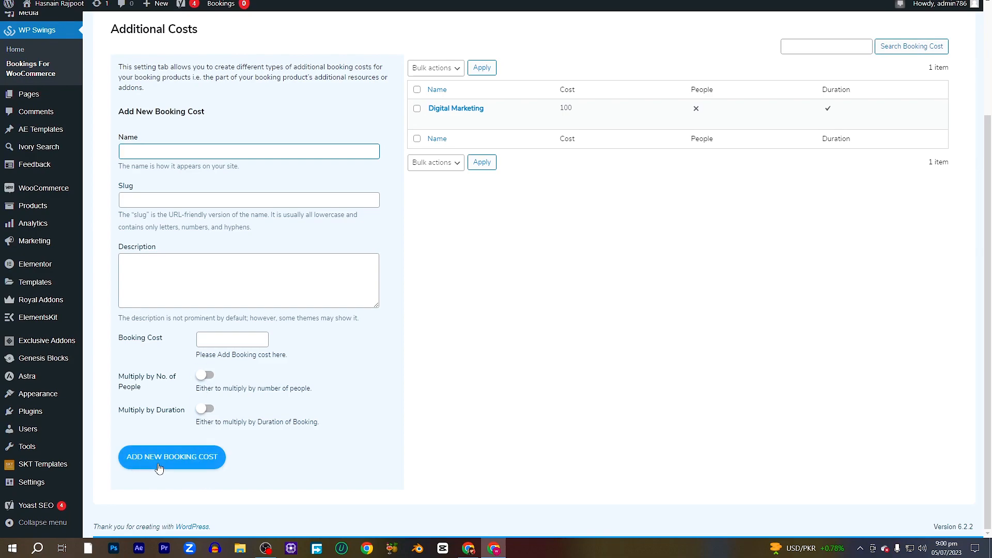
pyautogui.moveTo(198, 467)
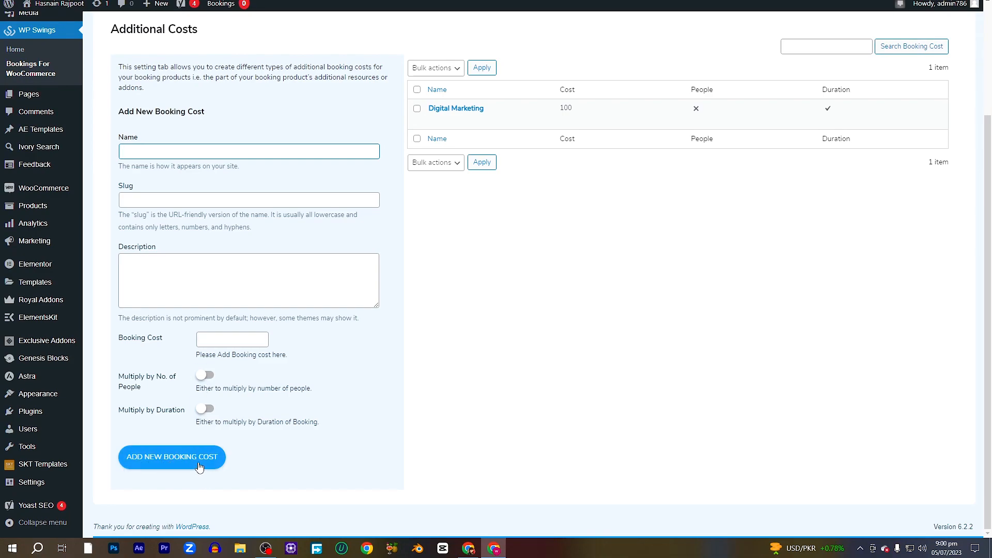
pyautogui.moveTo(455, 108)
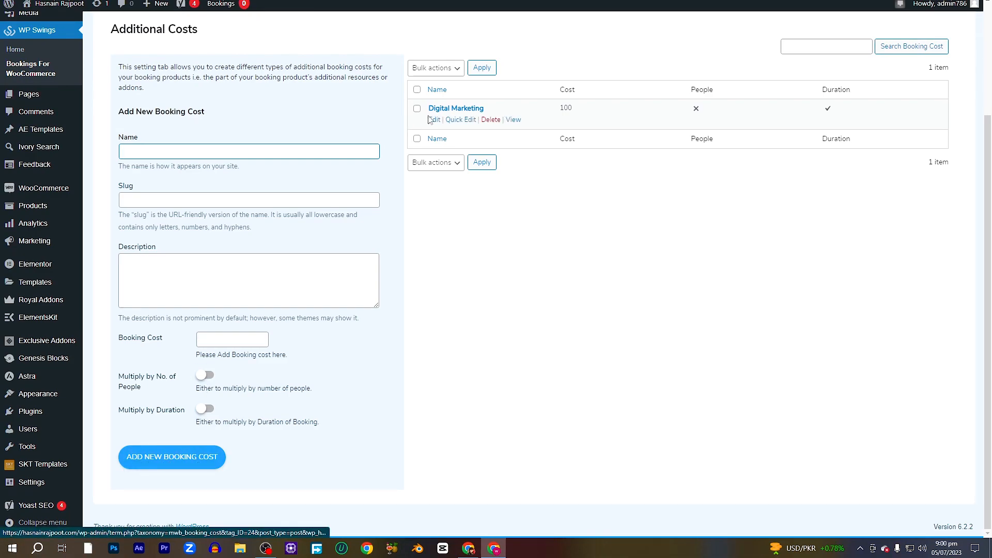
pyautogui.moveTo(461, 120)
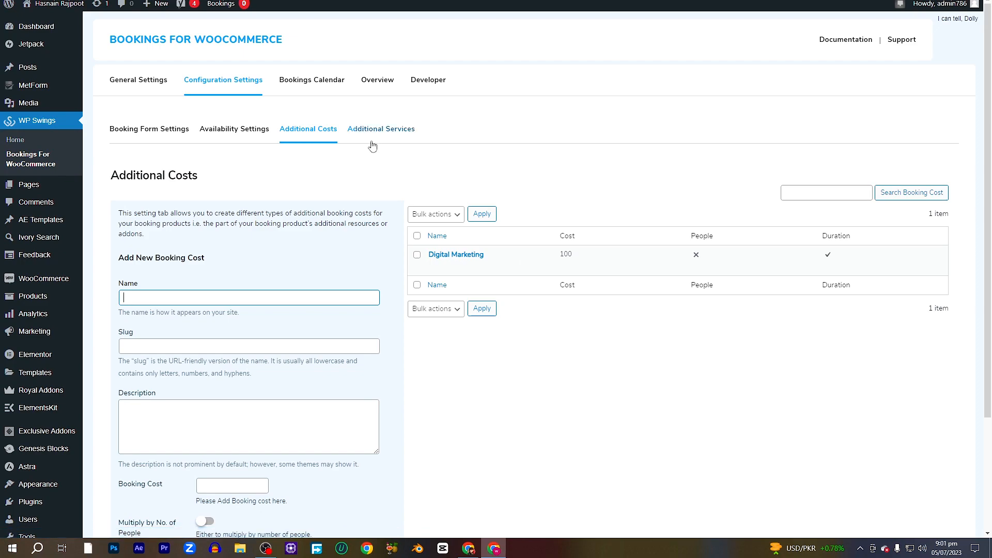
pyautogui.moveTo(386, 133)
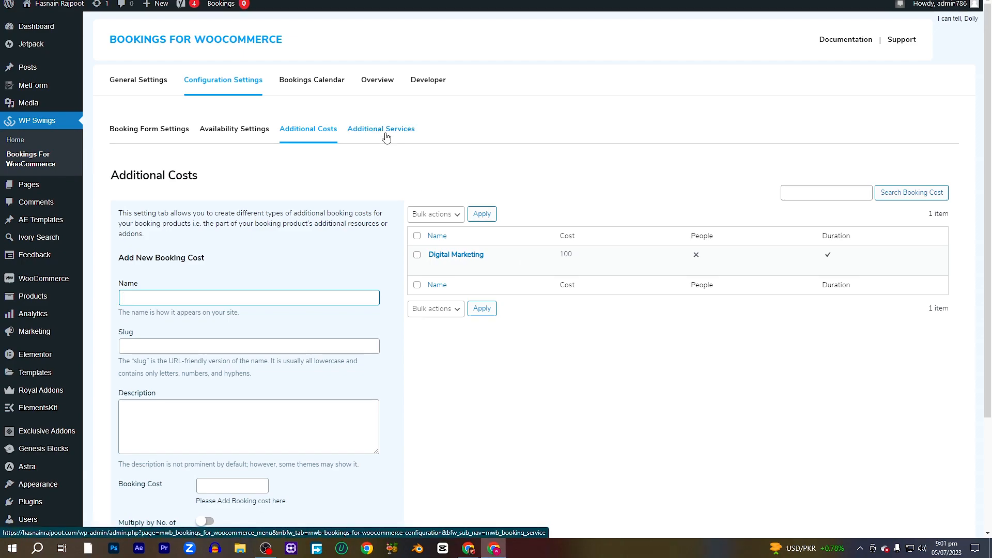
# Step: Show the Additional Services page and enable quantity on the new-service form
pyautogui.click(381, 128)
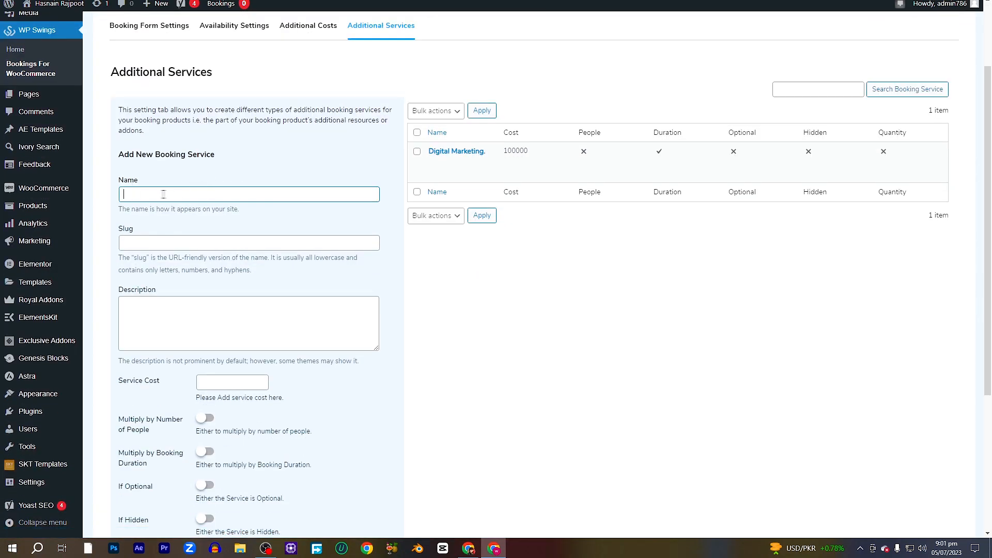
pyautogui.scroll(-3)
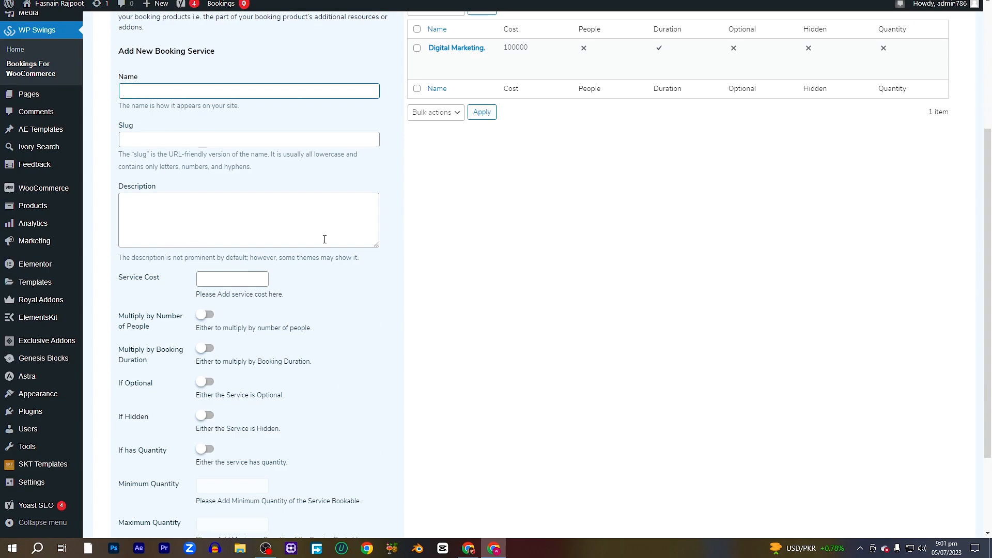
pyautogui.scroll(-3)
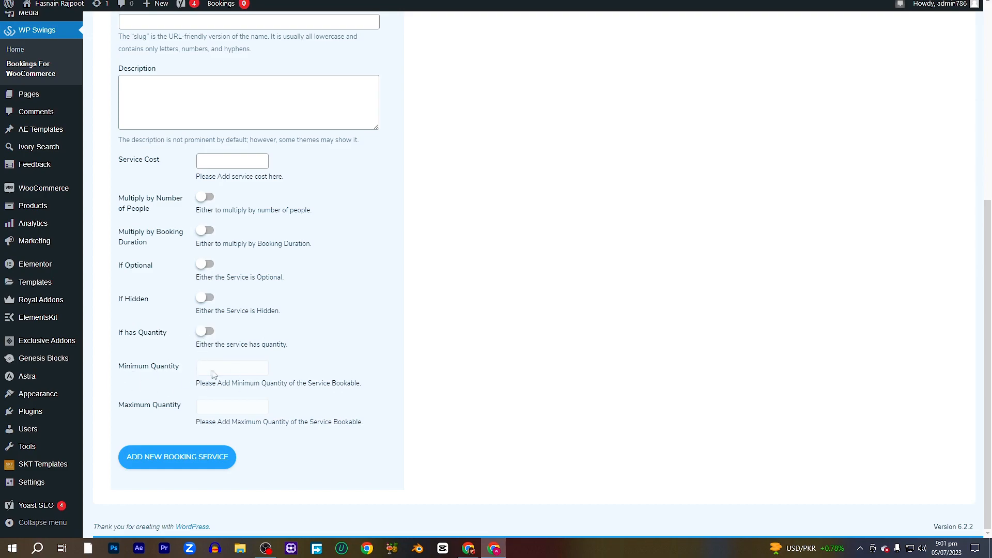
pyautogui.moveTo(197, 342)
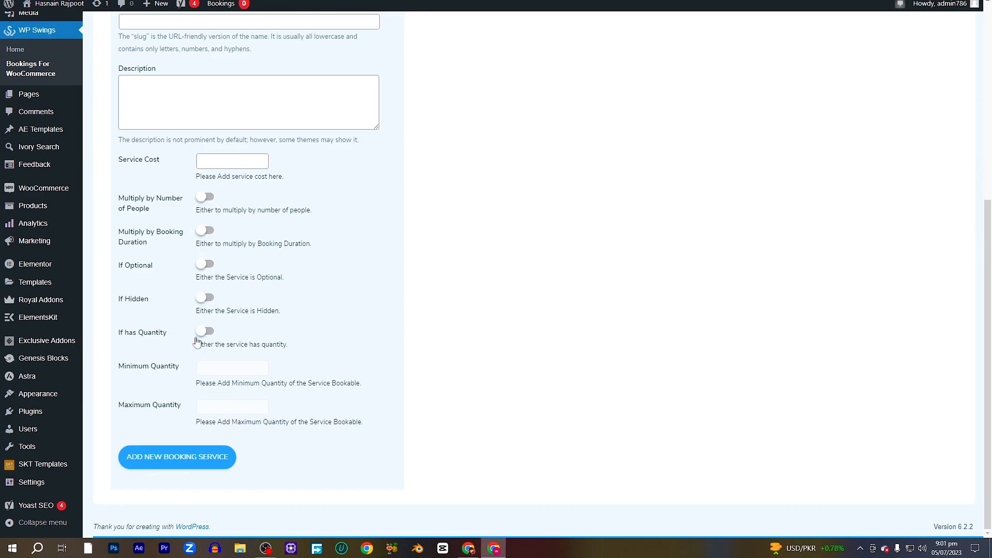
pyautogui.click(205, 330)
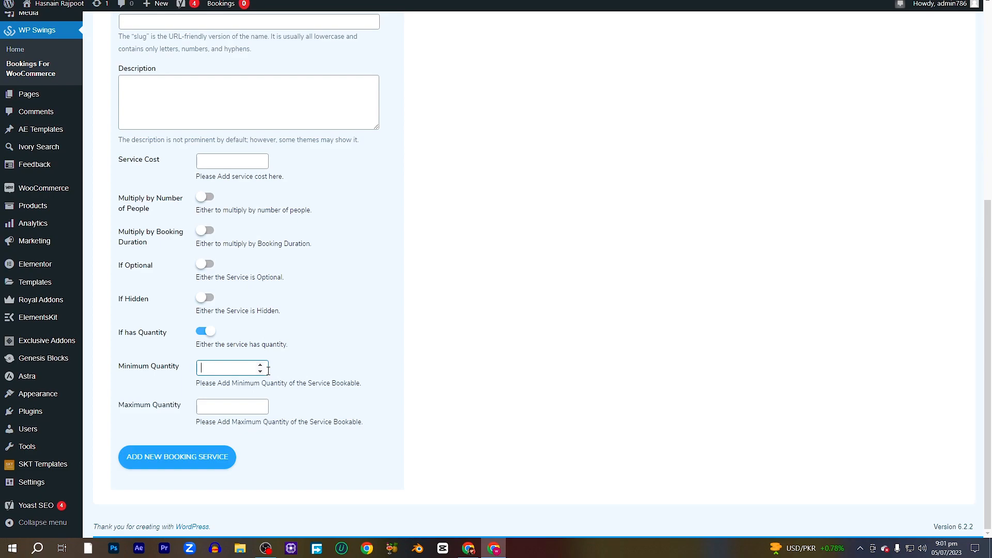
pyautogui.moveTo(227, 441)
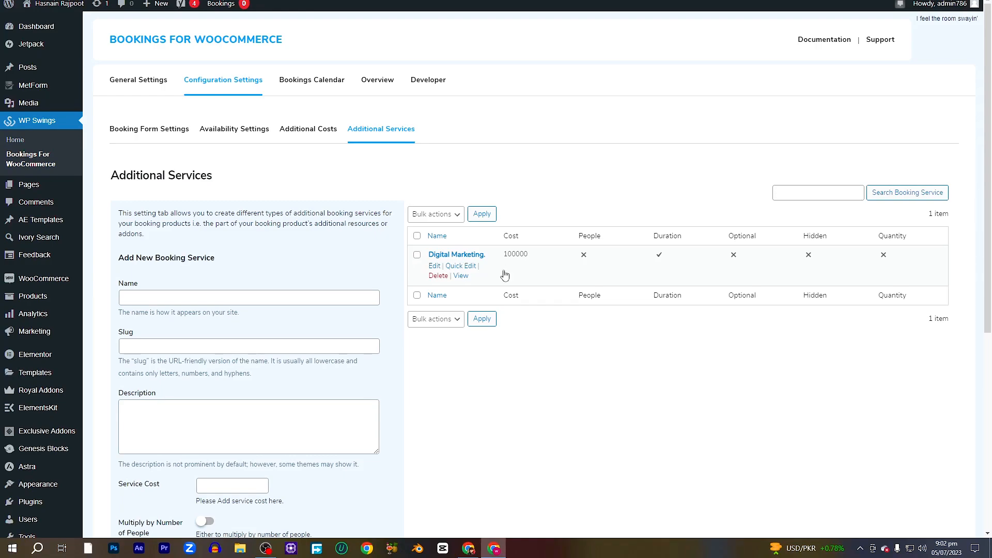
pyautogui.moveTo(534, 272)
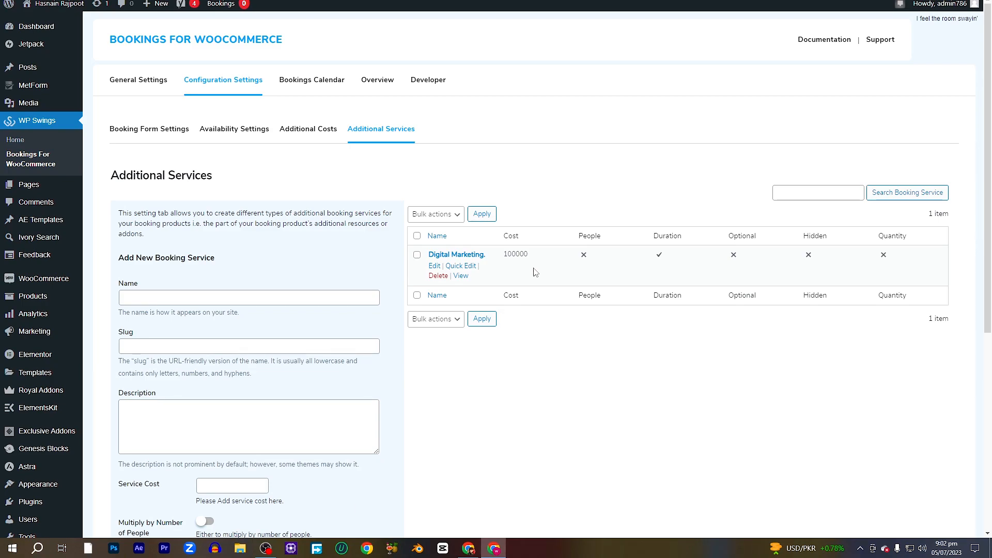
pyautogui.moveTo(39, 278)
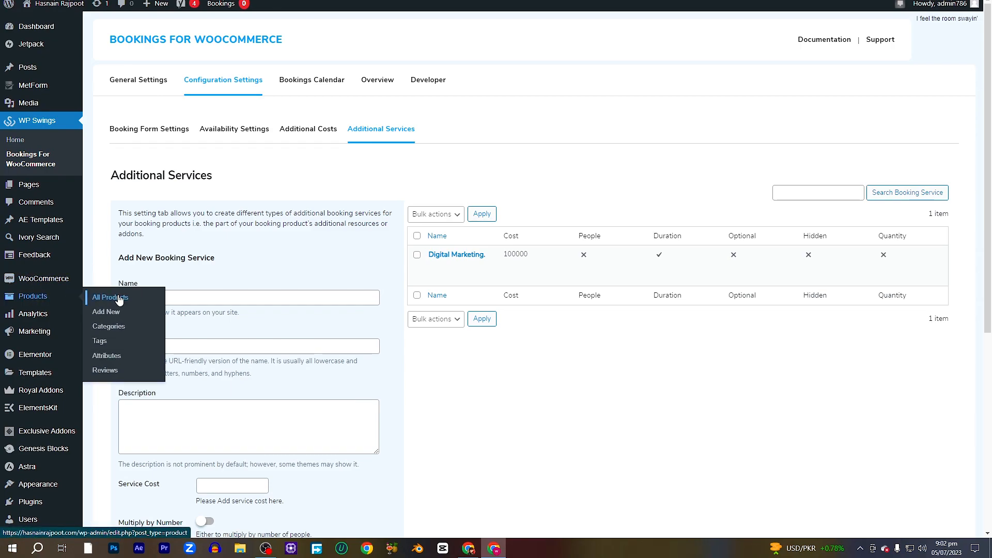
# Step: Start a new product from Products > All Products
pyautogui.click(109, 297)
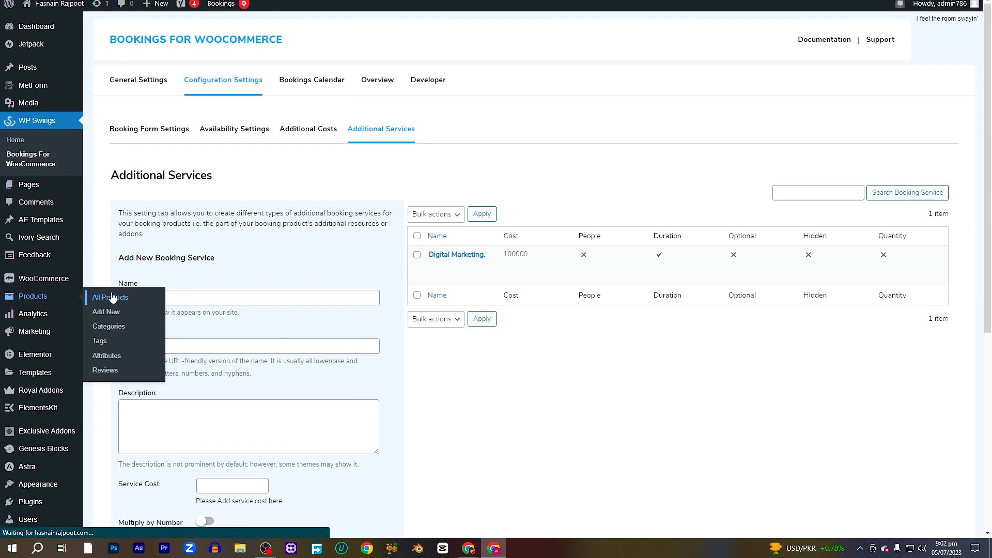
pyautogui.click(109, 298)
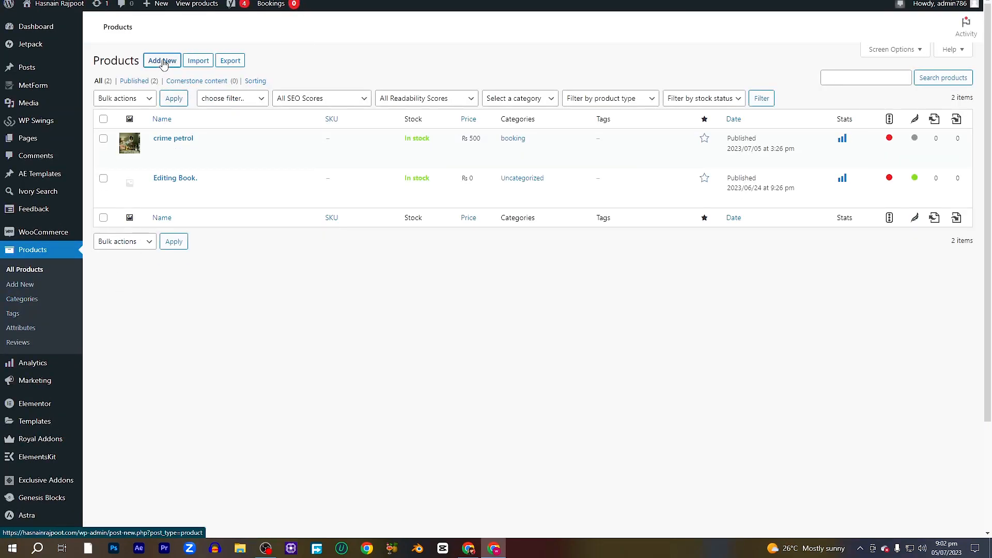
pyautogui.click(161, 60)
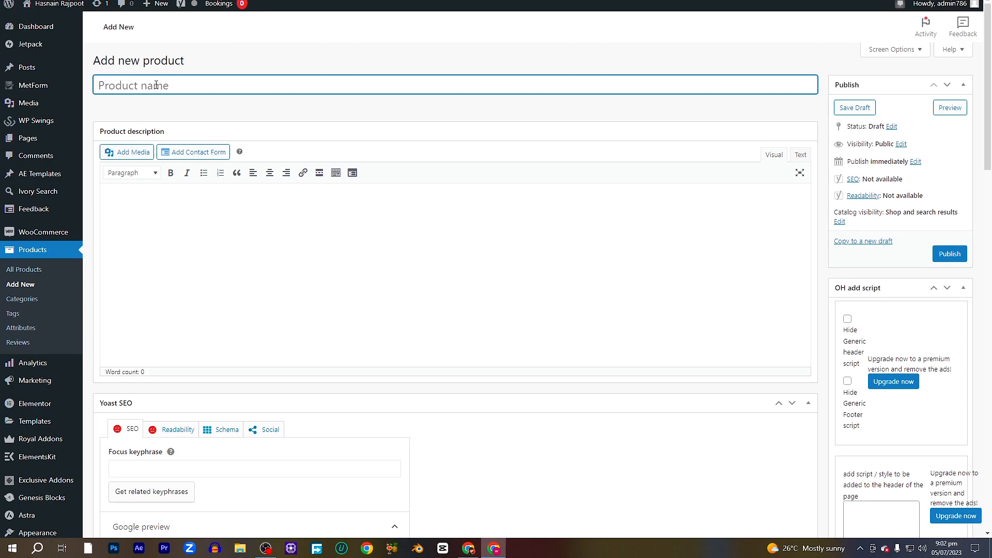
# Step: Name the product Dummy with the description Dummy Dummy Dummy
pyautogui.write('Dummy')
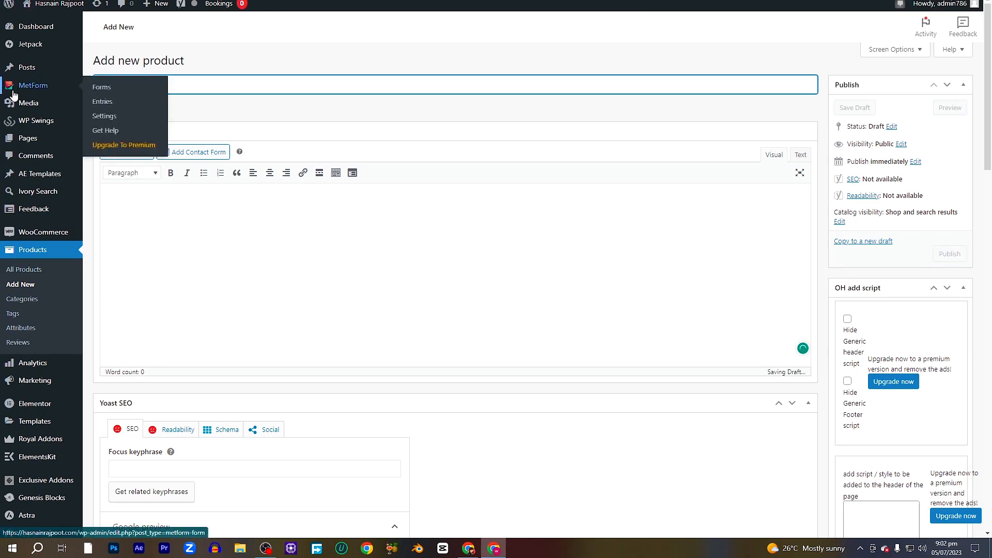
pyautogui.write('Dummy Dummy Dummy')
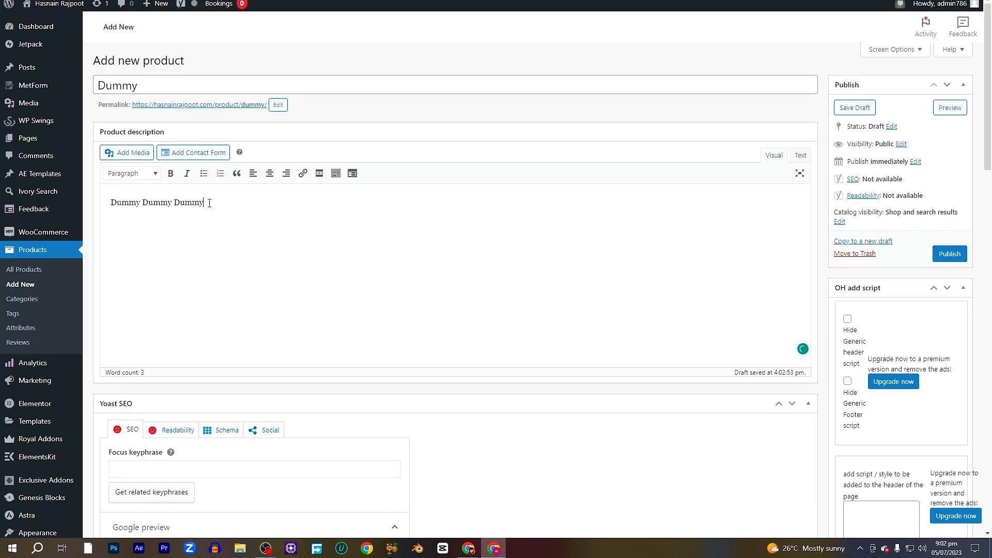
pyautogui.scroll(-3)
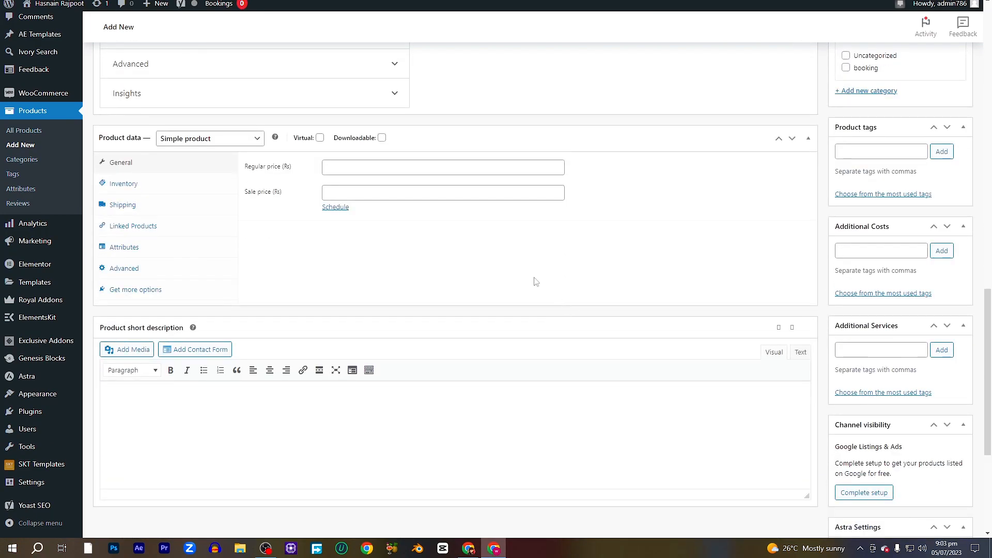
pyautogui.moveTo(163, 147)
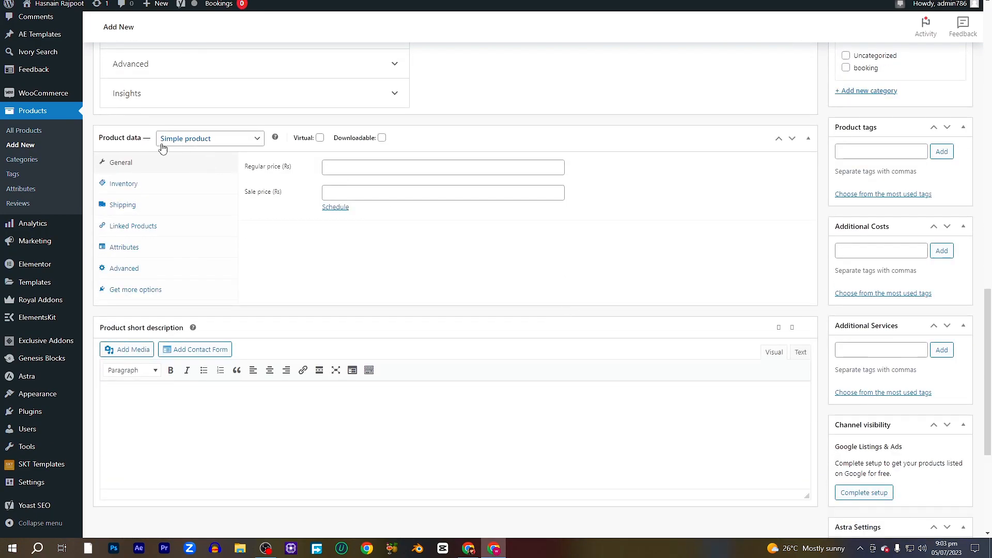
# Step: Make the product a Booking product and require booking confirmation
pyautogui.click(210, 137)
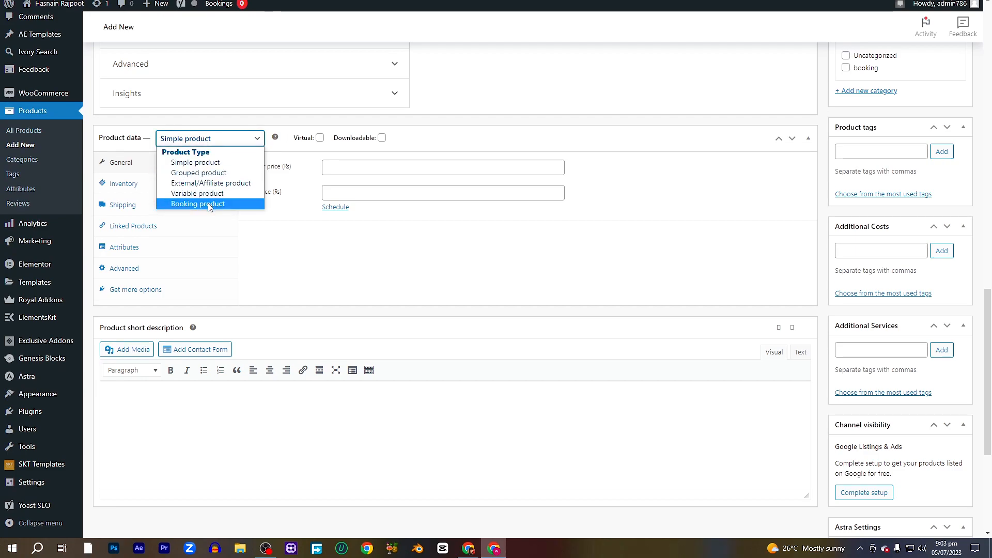
pyautogui.click(200, 204)
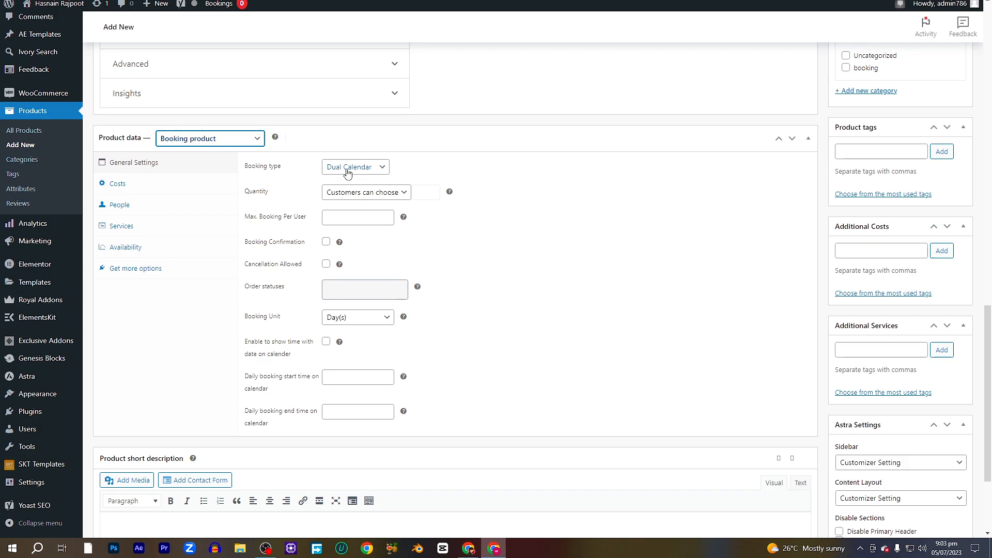
pyautogui.click(364, 192)
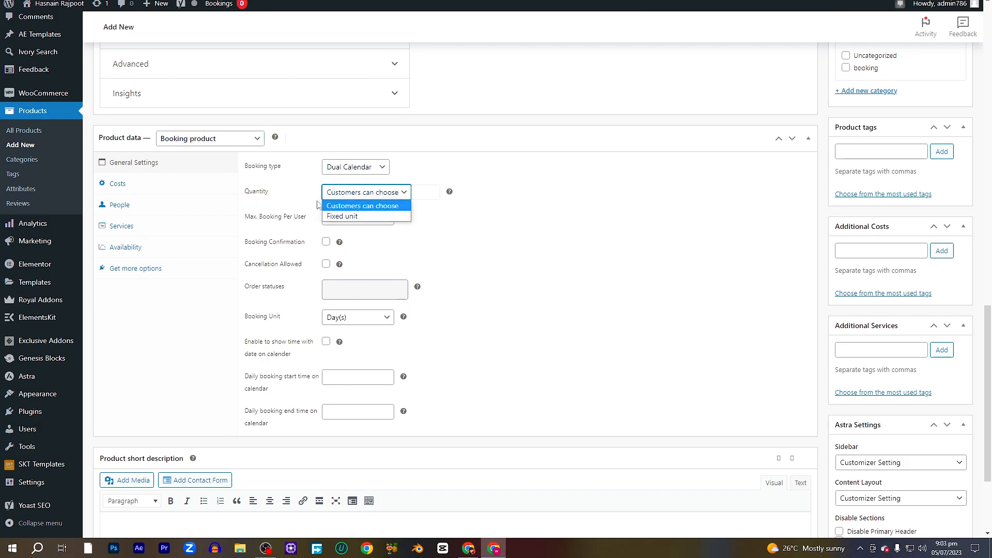
pyautogui.click(365, 205)
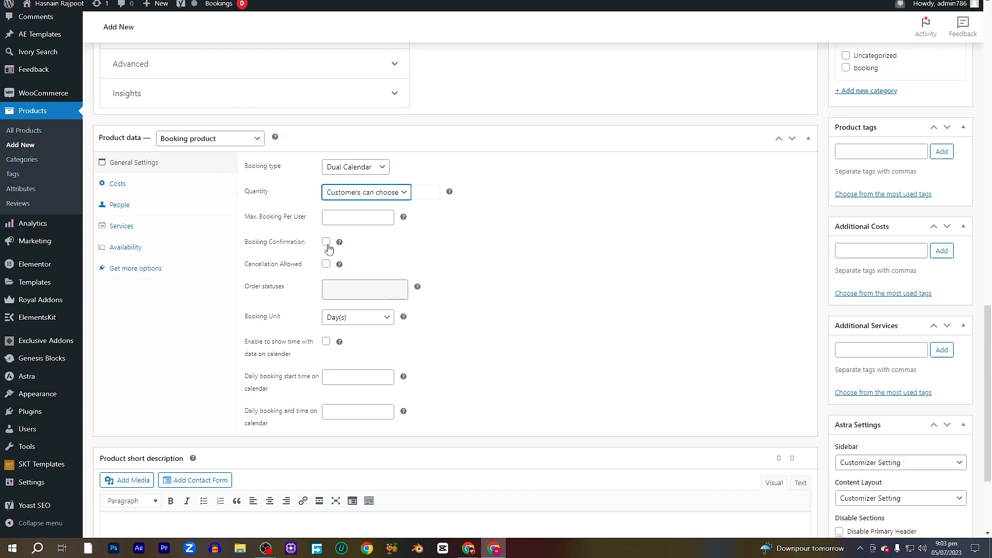
pyautogui.click(326, 241)
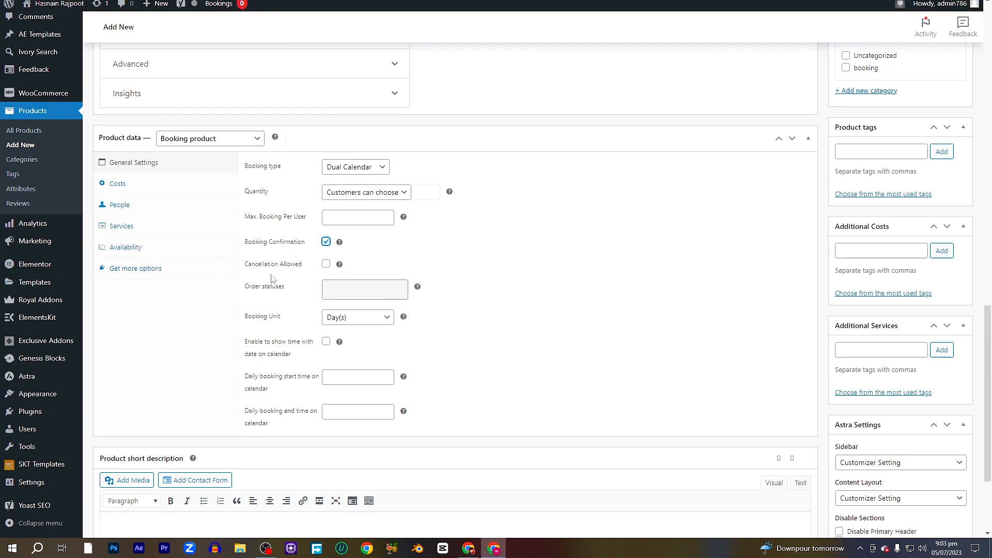
# Step: Choose the booking unit for daily bookings from 10:00 to 20:00
pyautogui.scroll(-3)
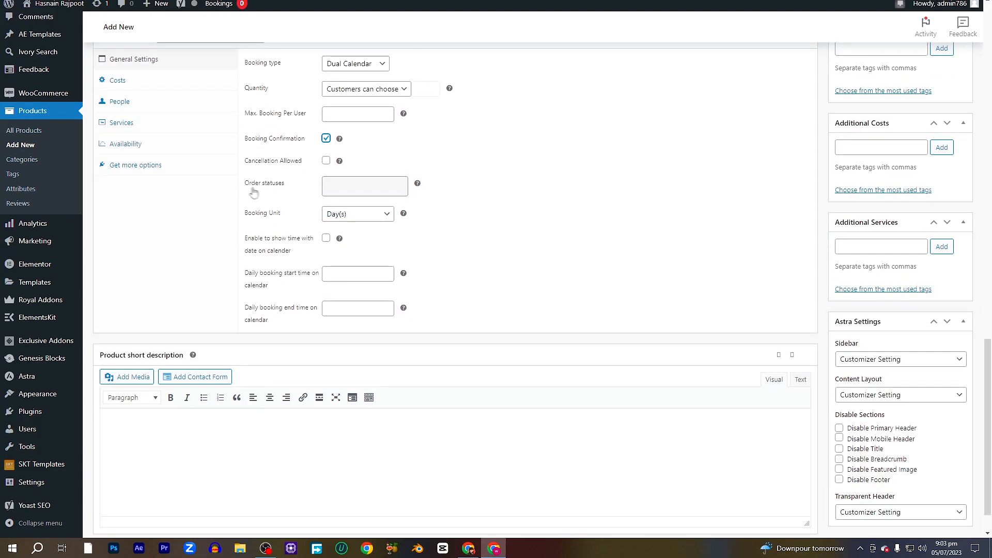
pyautogui.moveTo(278, 224)
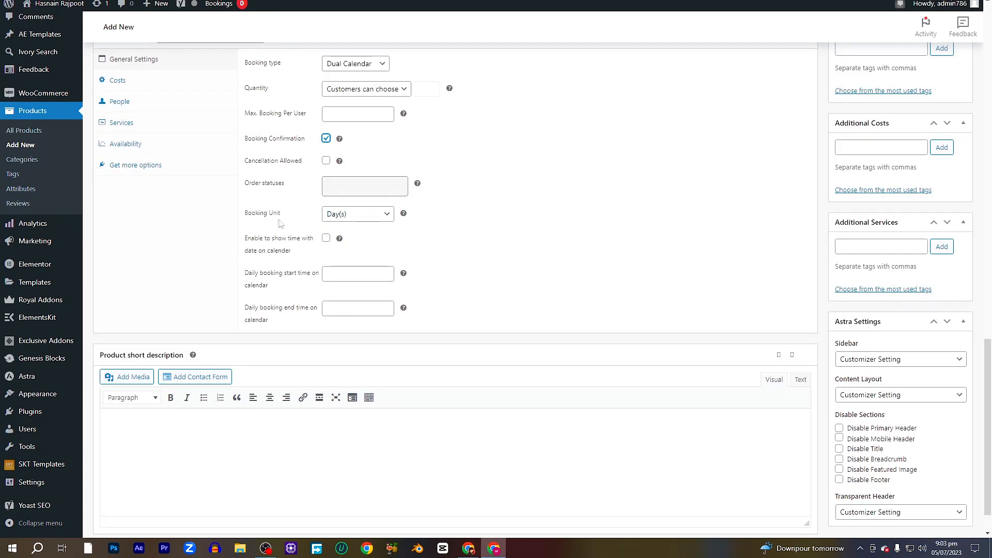
pyautogui.click(356, 213)
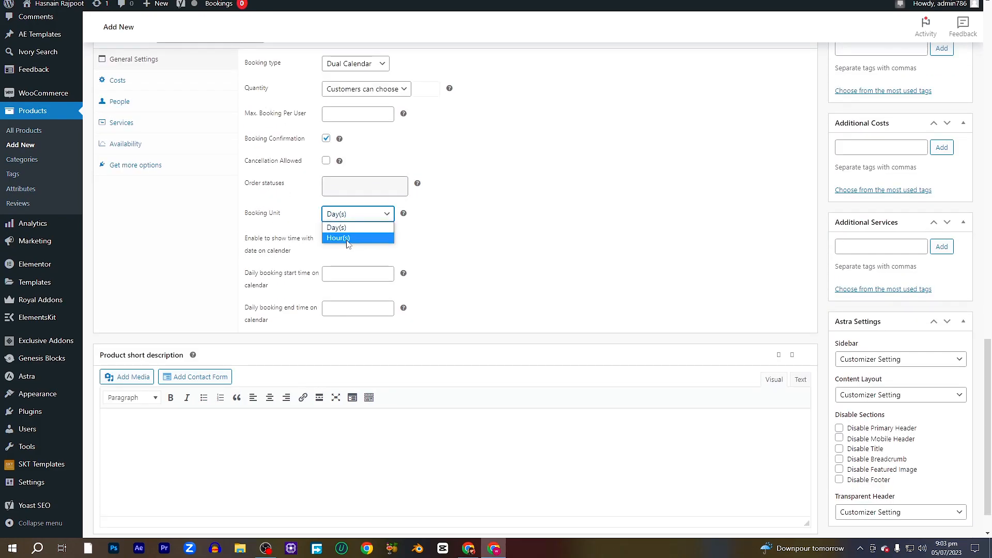
pyautogui.click(337, 228)
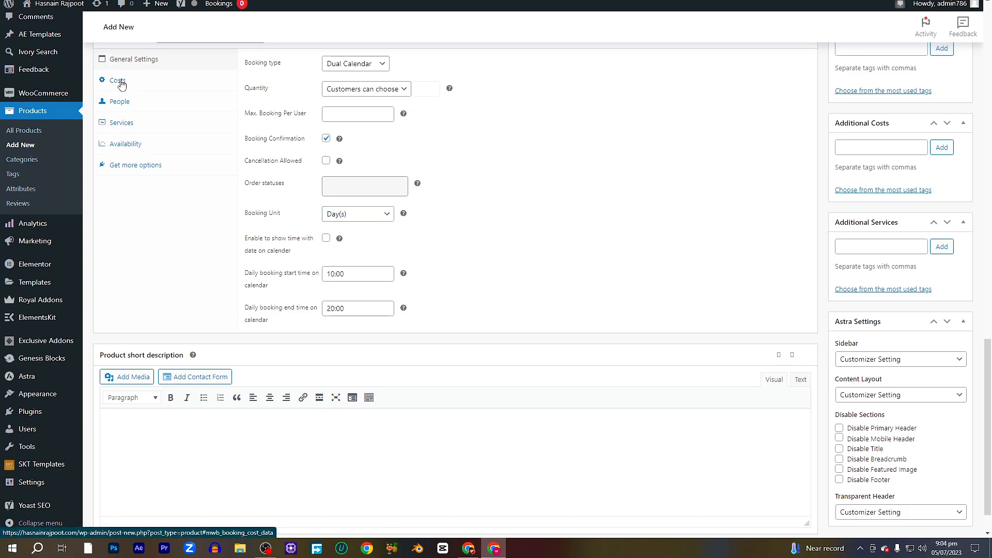
# Step: Set the booking unit cost to 500, charged per person
pyautogui.click(117, 81)
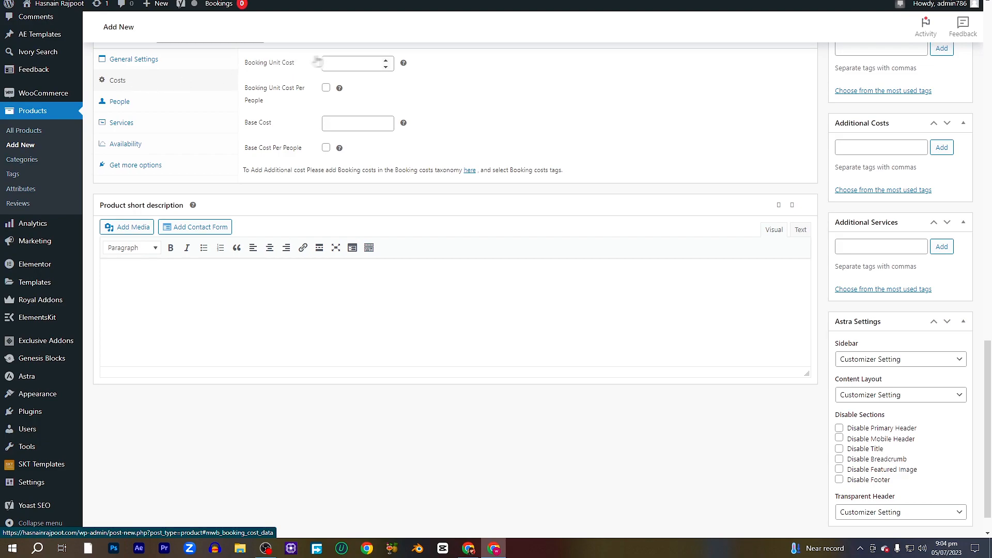
pyautogui.click(354, 63)
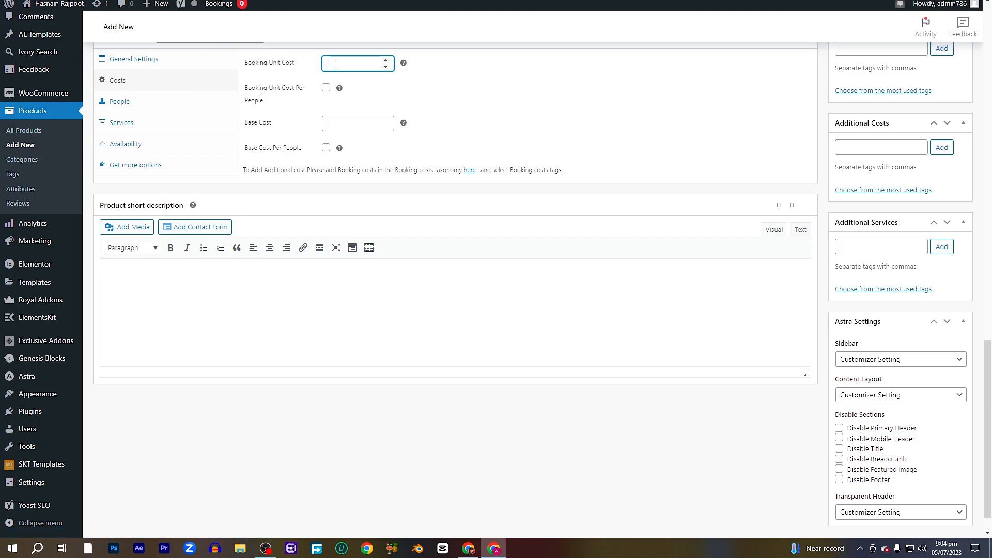
pyautogui.write('5')
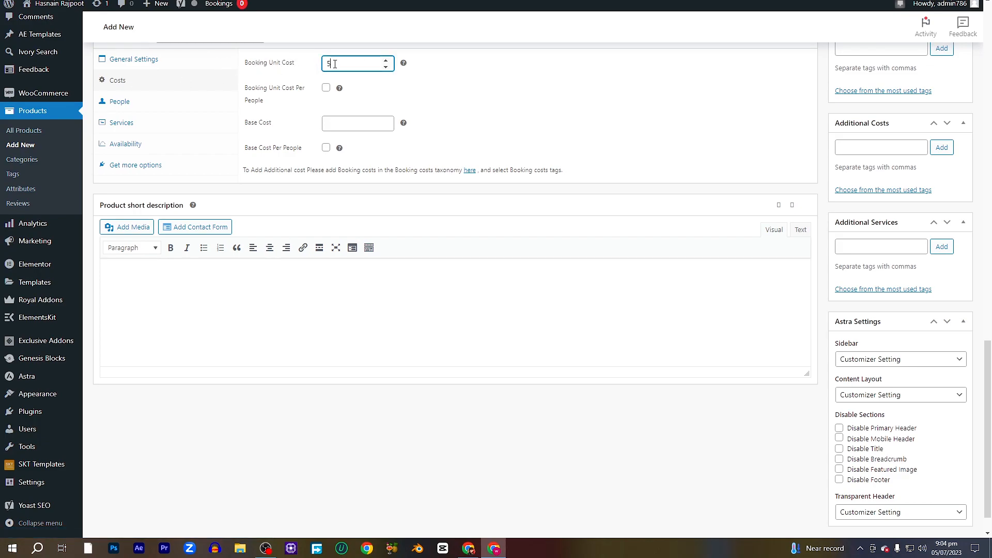
pyautogui.write('500')
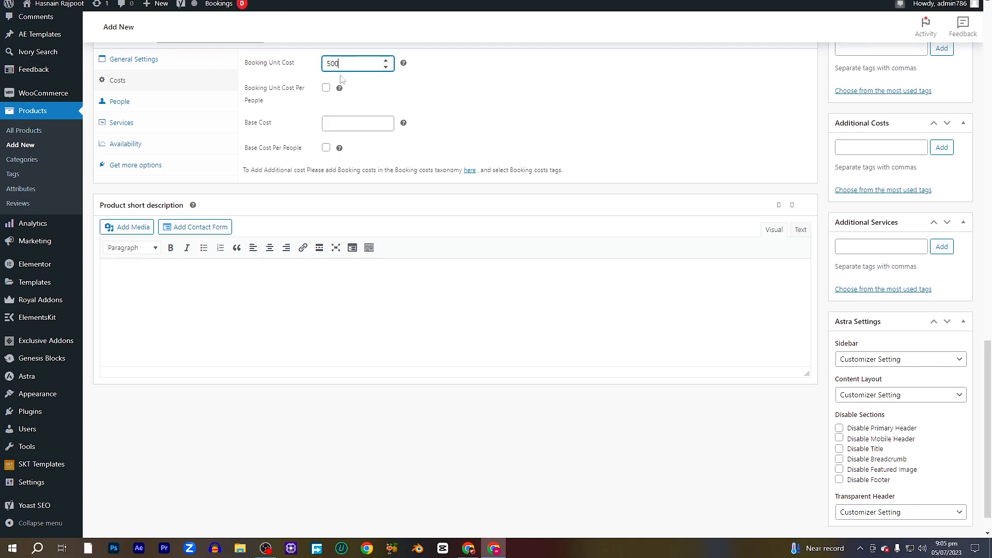
pyautogui.click(325, 87)
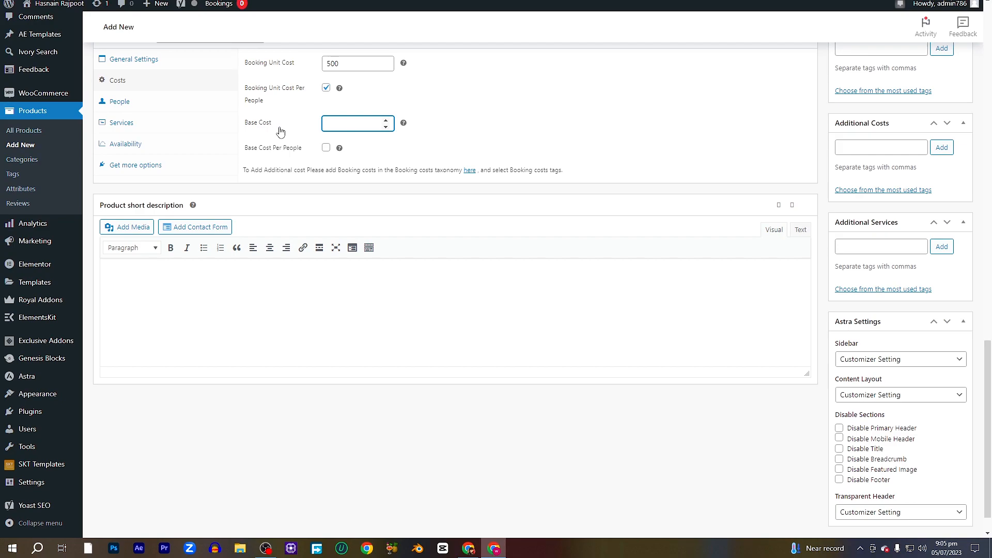
# Step: Set the base cost to 500, charged per person
pyautogui.write('500')
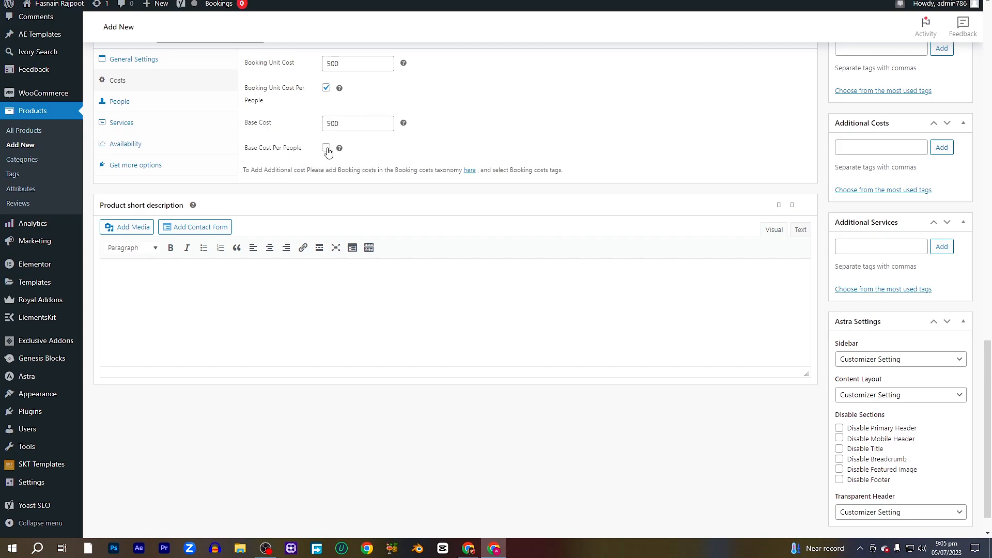
pyautogui.click(325, 148)
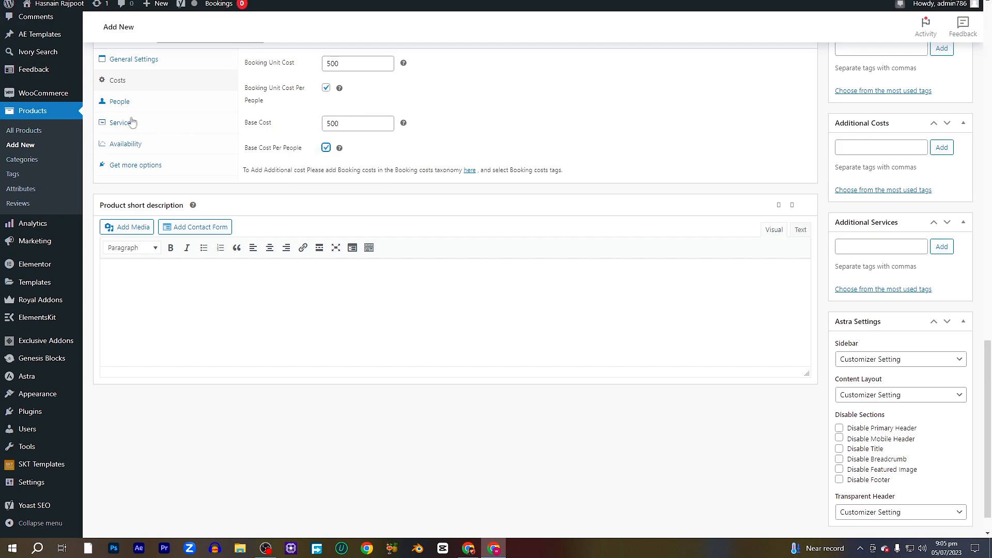
# Step: Review People (0 to 12), enable Add Extra Services, and show the Availability holiday options
pyautogui.click(119, 101)
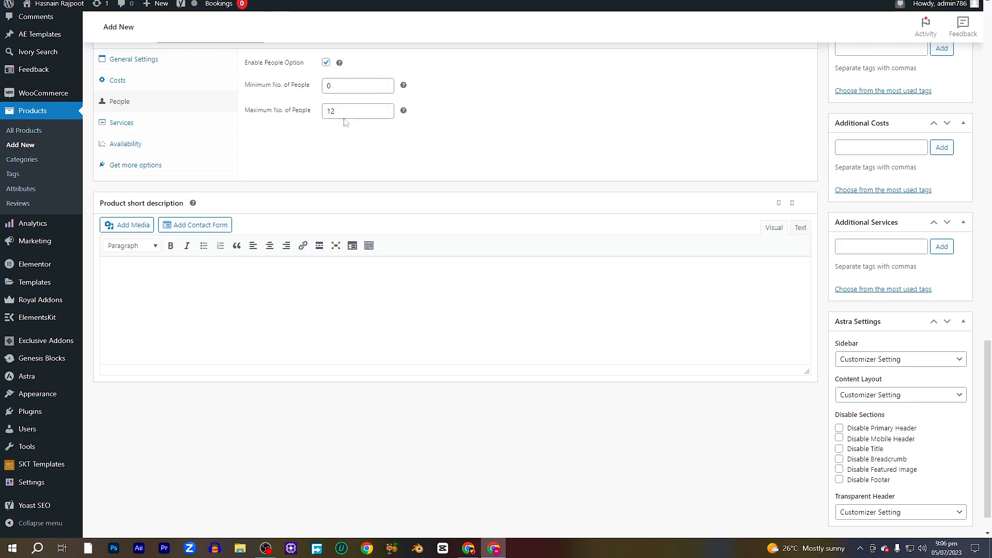
pyautogui.click(120, 122)
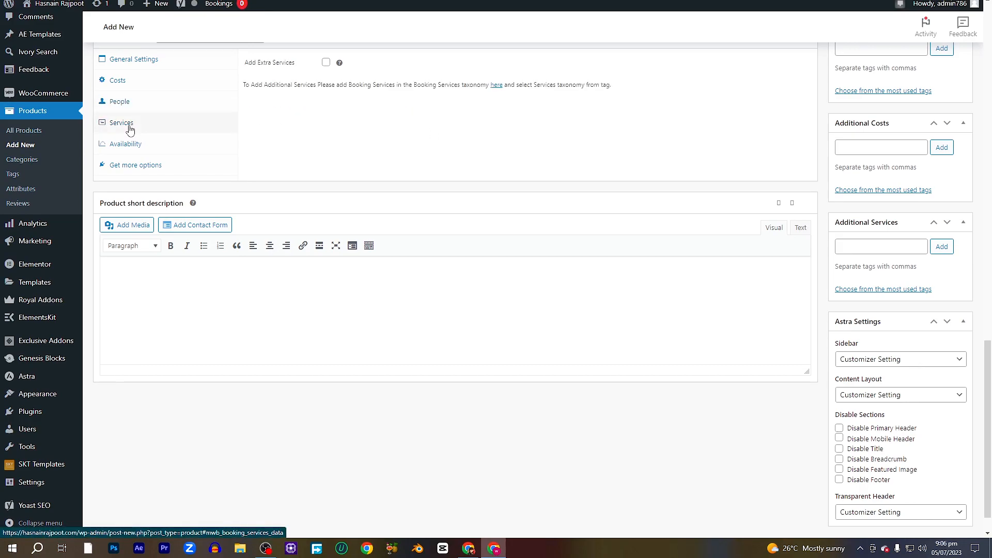
pyautogui.click(326, 62)
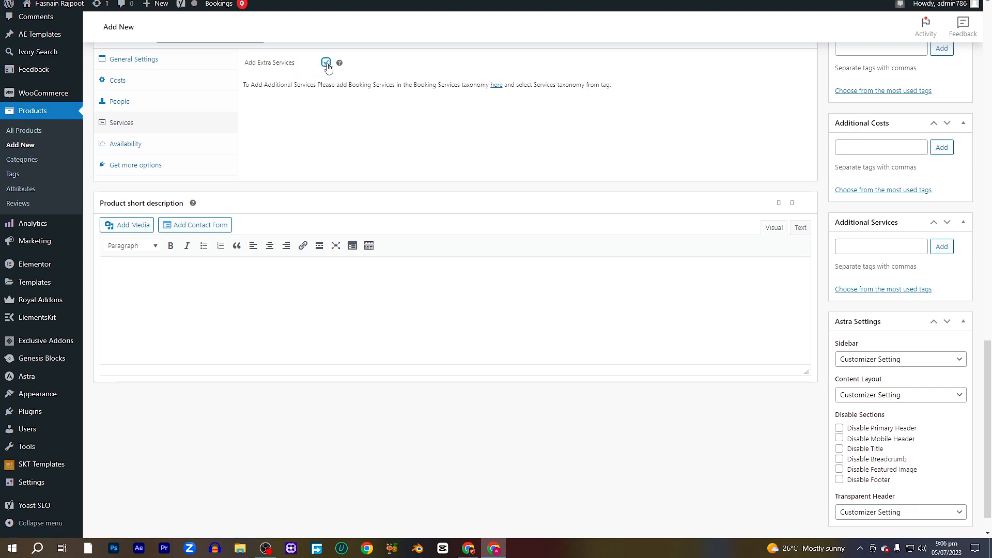
pyautogui.click(125, 144)
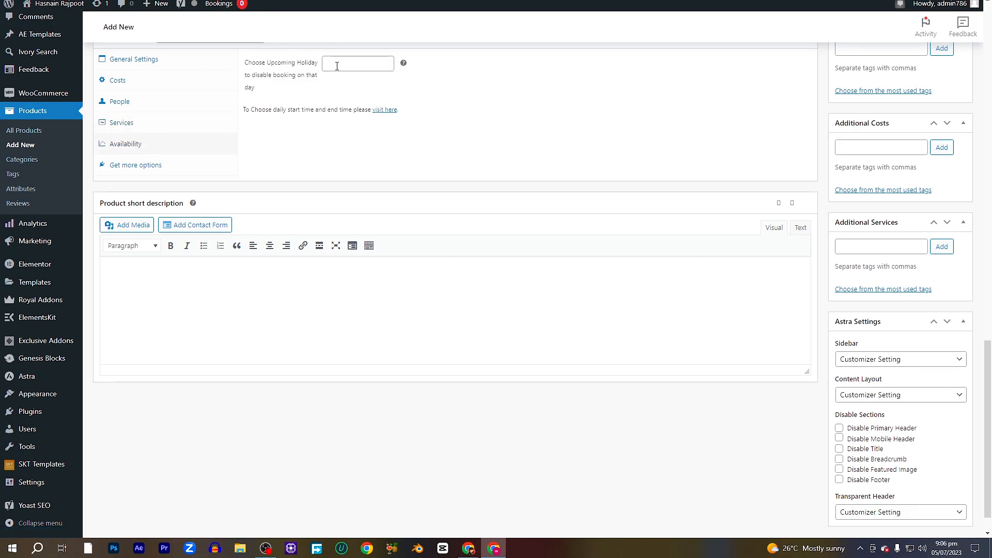
pyautogui.moveTo(354, 58)
pyautogui.write('07-07-2023')
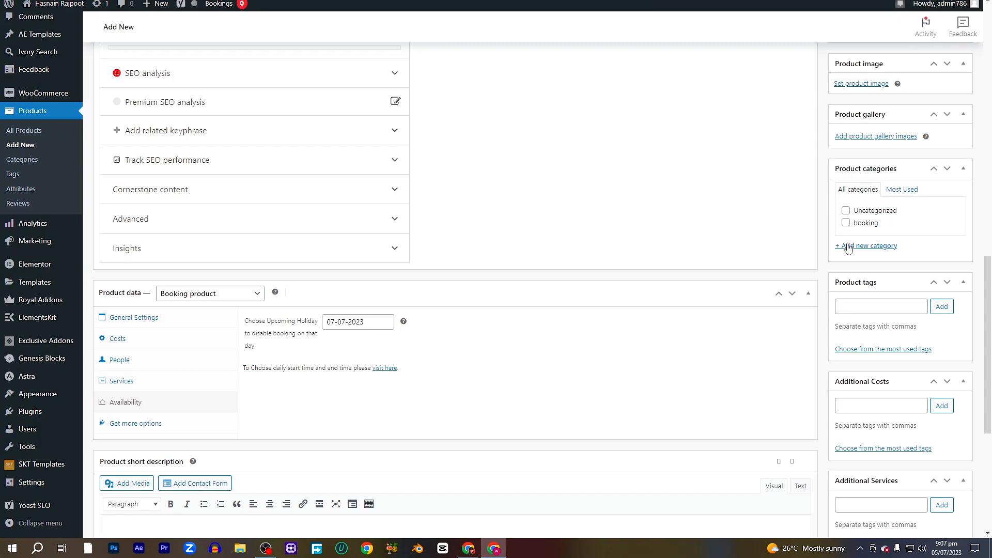
# Step: Assign the product to the booking category
pyautogui.click(847, 223)
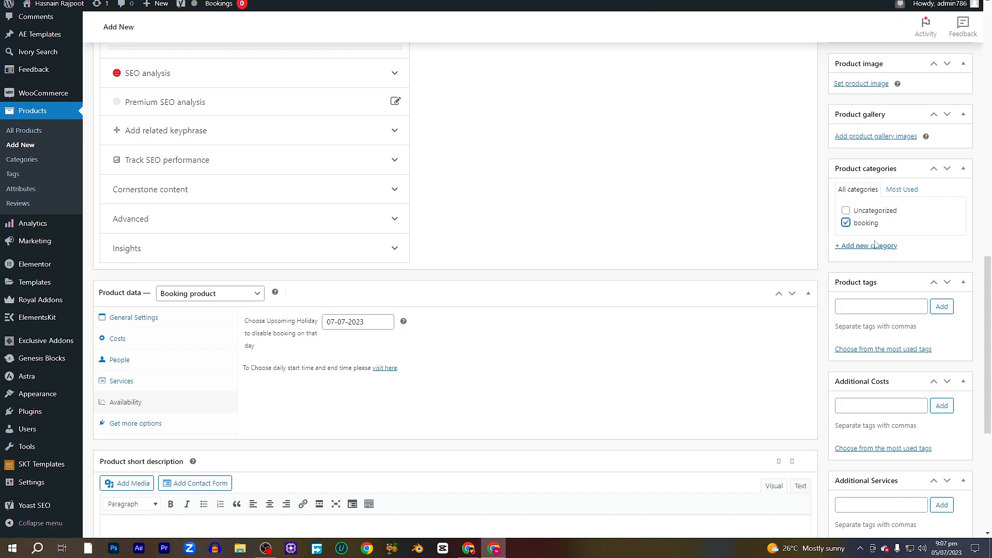
pyautogui.scroll(-3)
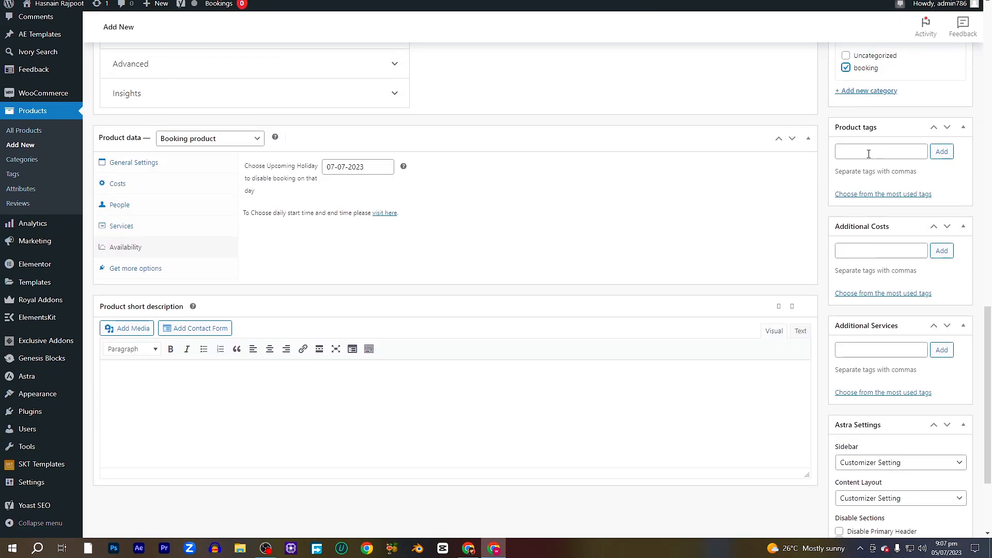
pyautogui.scroll(-3)
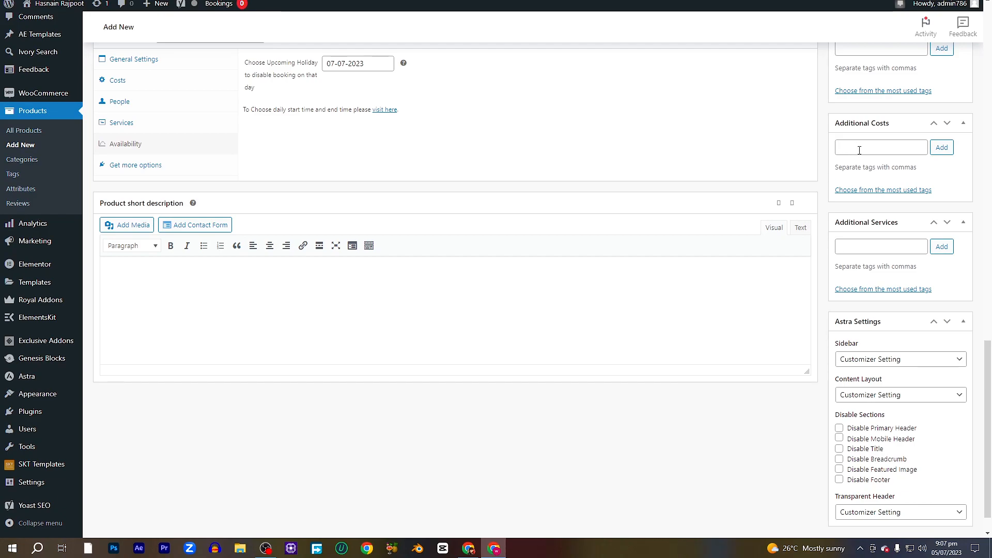
# Step: Add Digital Marketing as an additional cost and enter 'Digital Marketing..' as an additional service
pyautogui.click(881, 147)
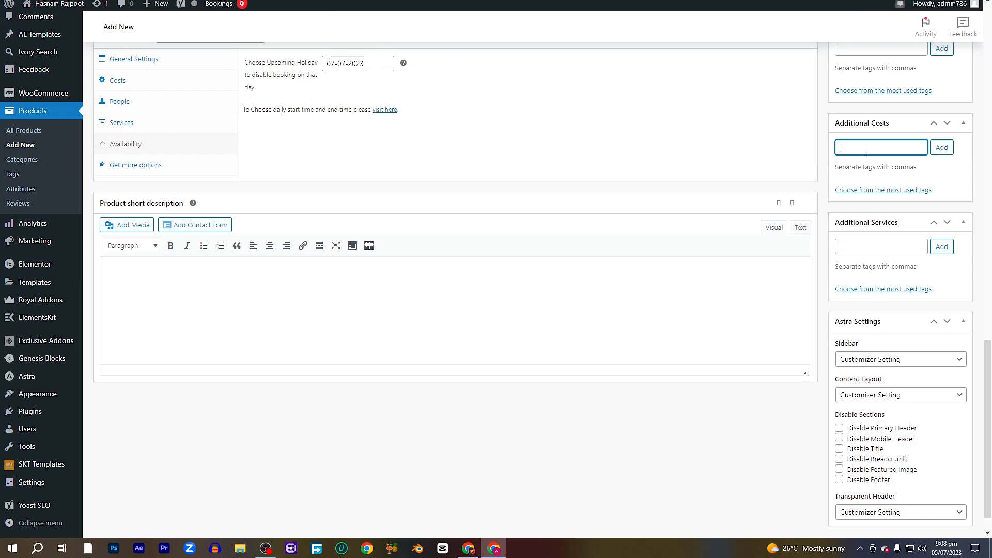
pyautogui.write('Digi')
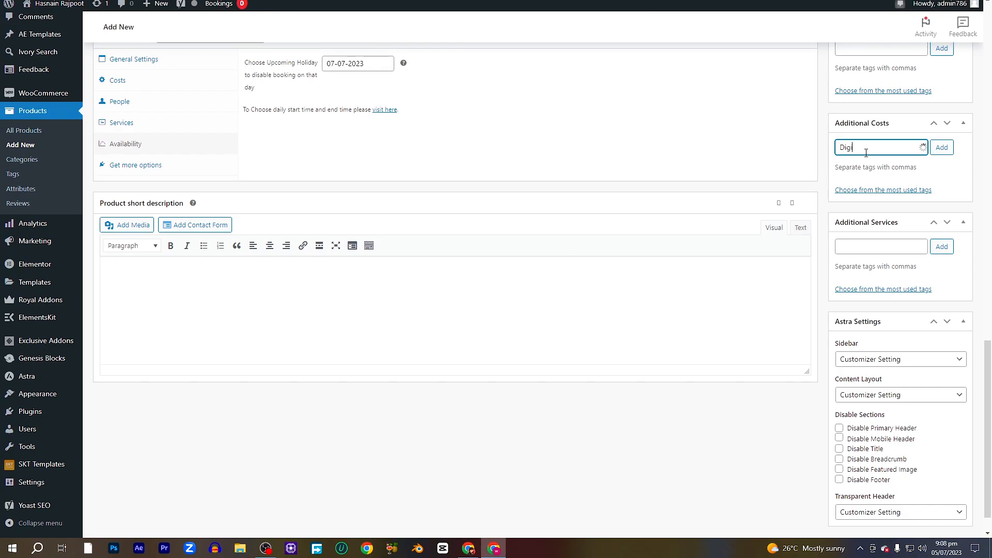
pyautogui.write('Digit')
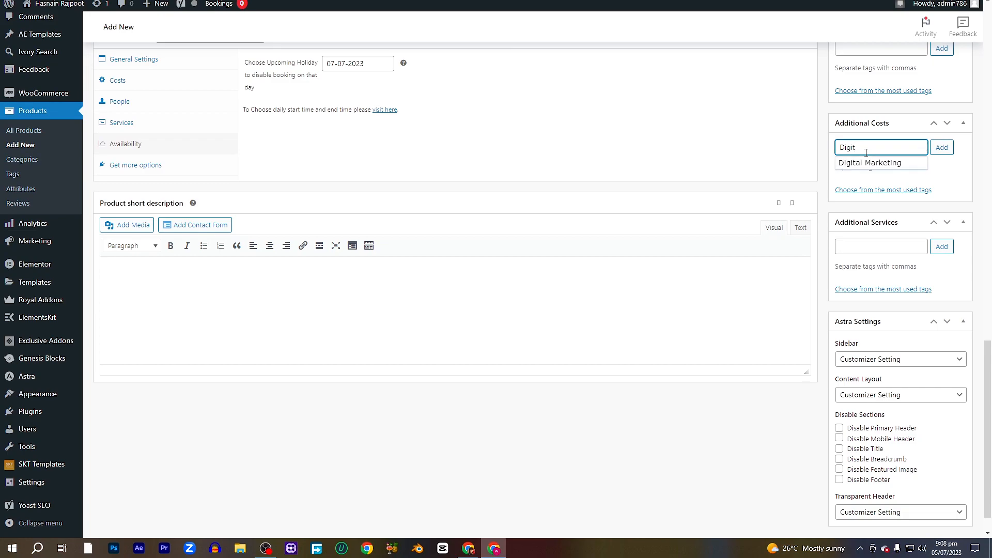
pyautogui.write('Digital mar')
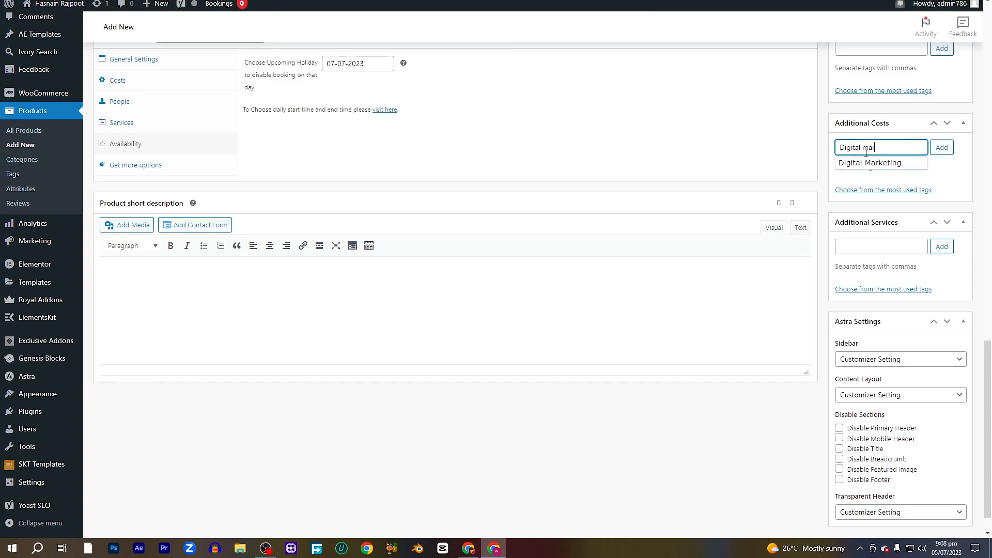
pyautogui.click(869, 162)
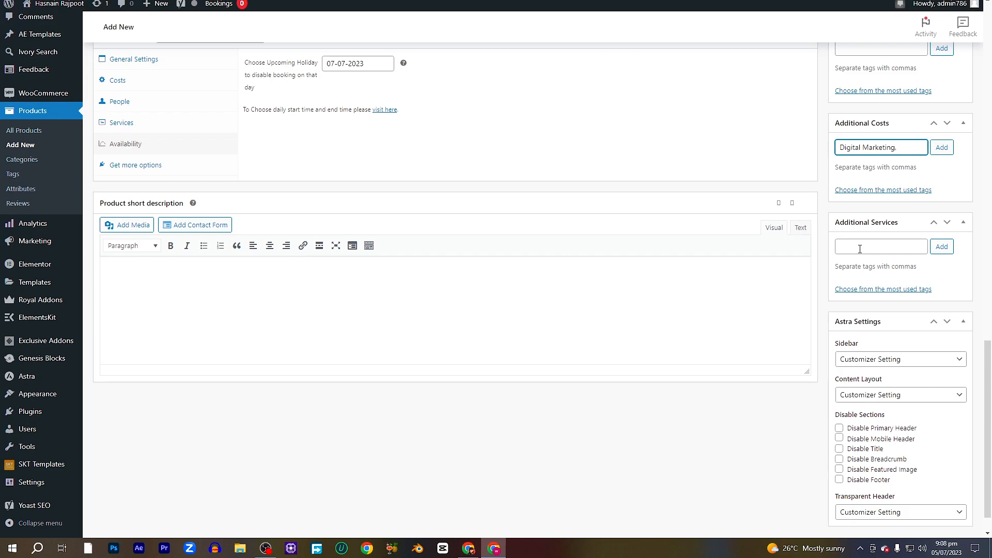
pyautogui.click(880, 246)
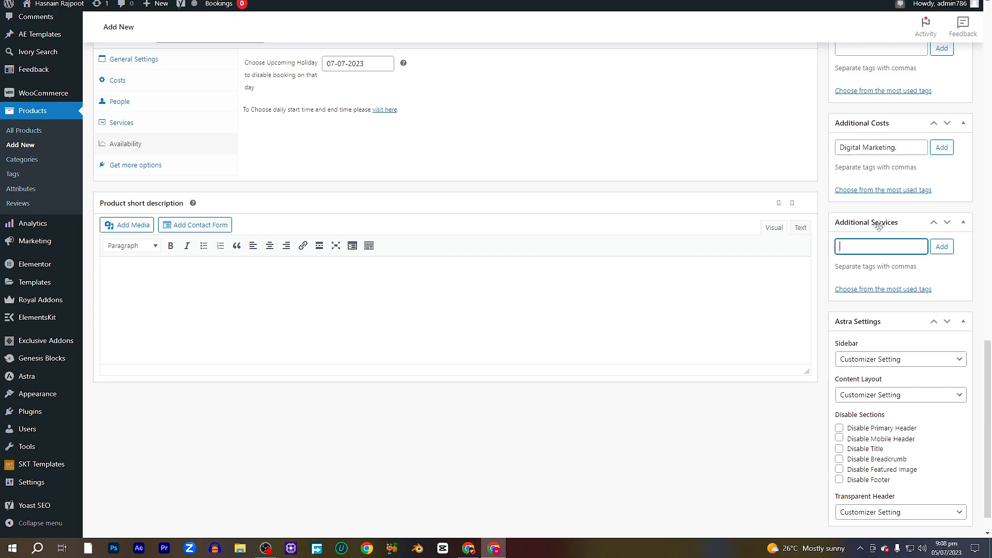
pyautogui.write('Digital Marketing..')
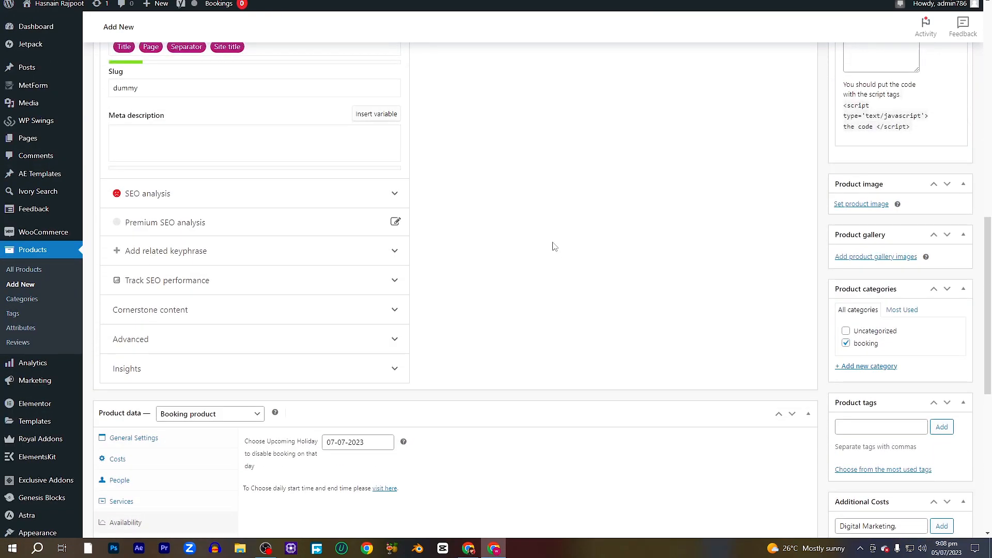
# Step: Set the living-room photo with armchair and plants as the Dummy product image
pyautogui.click(861, 204)
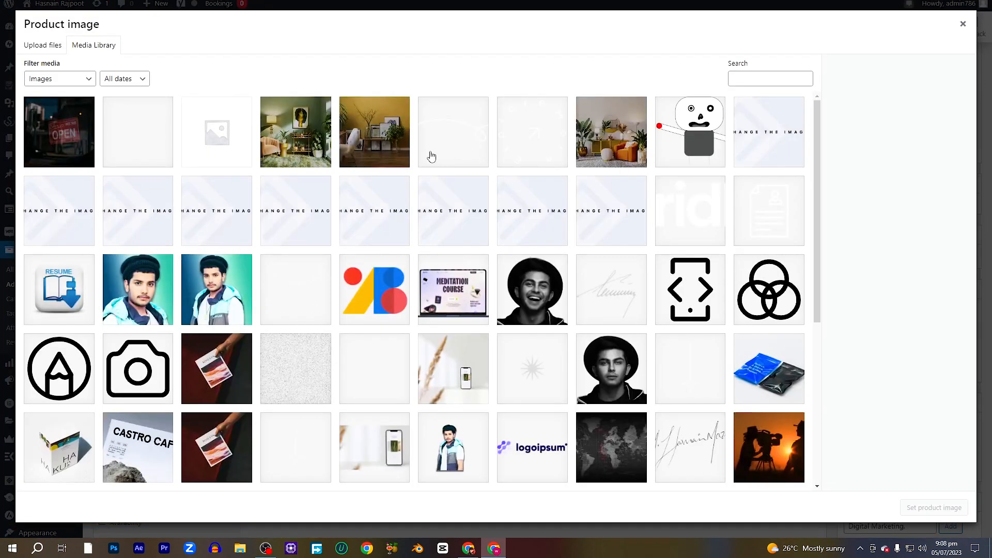
pyautogui.click(296, 132)
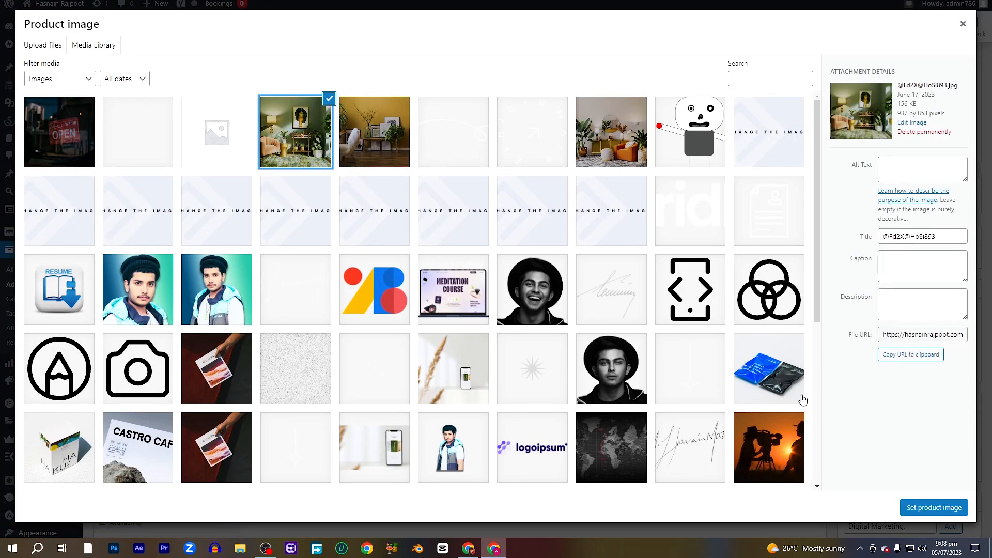
pyautogui.click(934, 507)
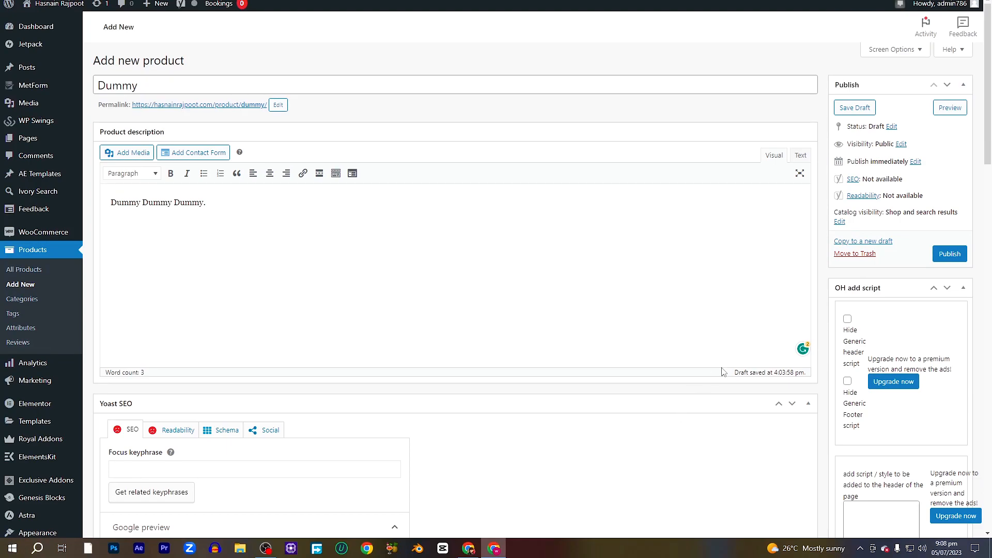
# Step: Publish the Dummy product and view its live page in a new tab
pyautogui.click(949, 254)
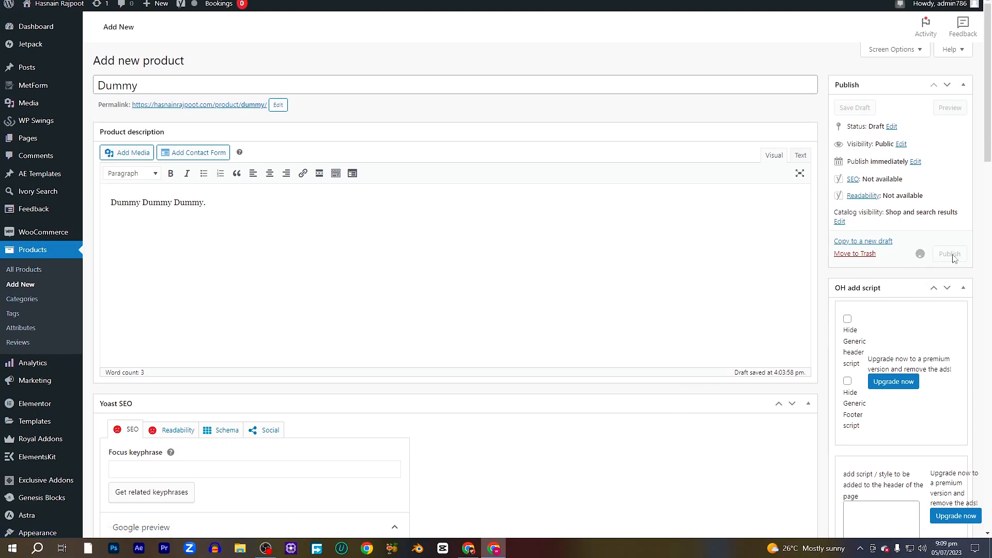
pyautogui.click(949, 254)
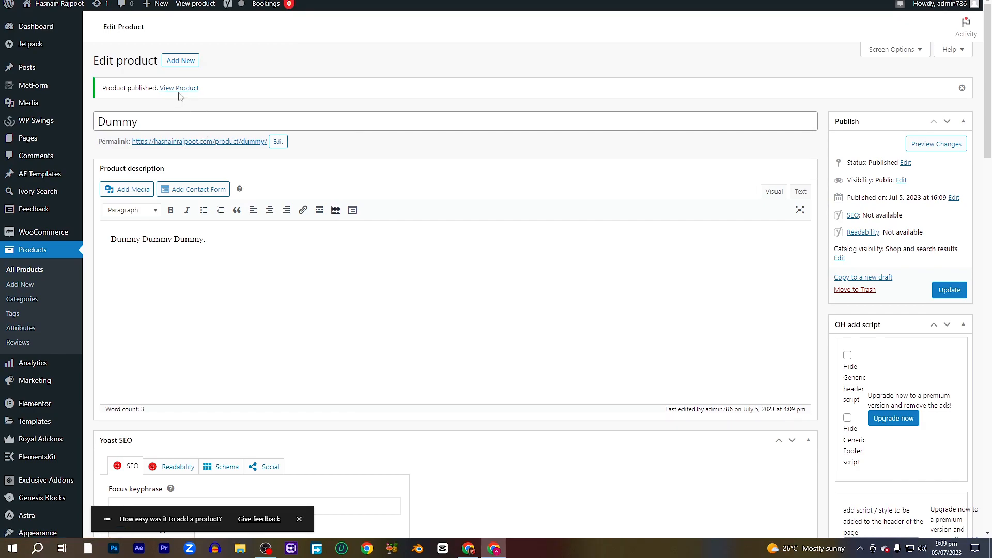
pyautogui.rightClick(179, 87)
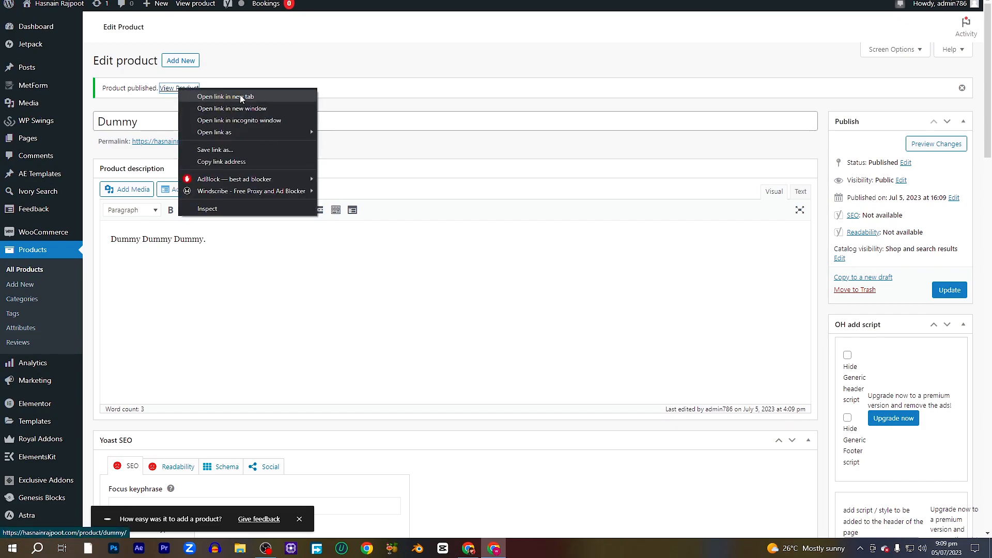
pyautogui.click(225, 97)
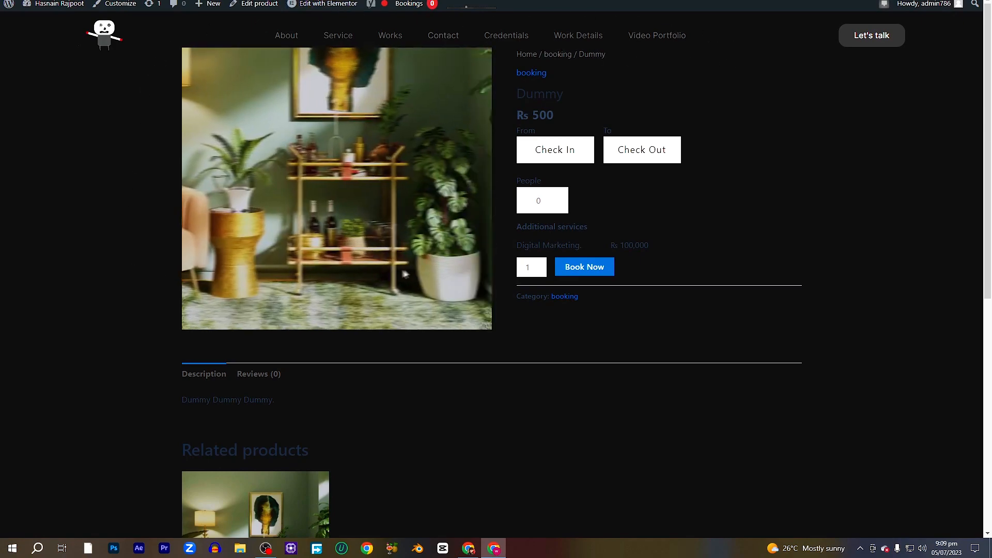
# Step: Add the Digital Marketing service (total Rs 100,500), raise quantity to 4 and book it
pyautogui.click(555, 150)
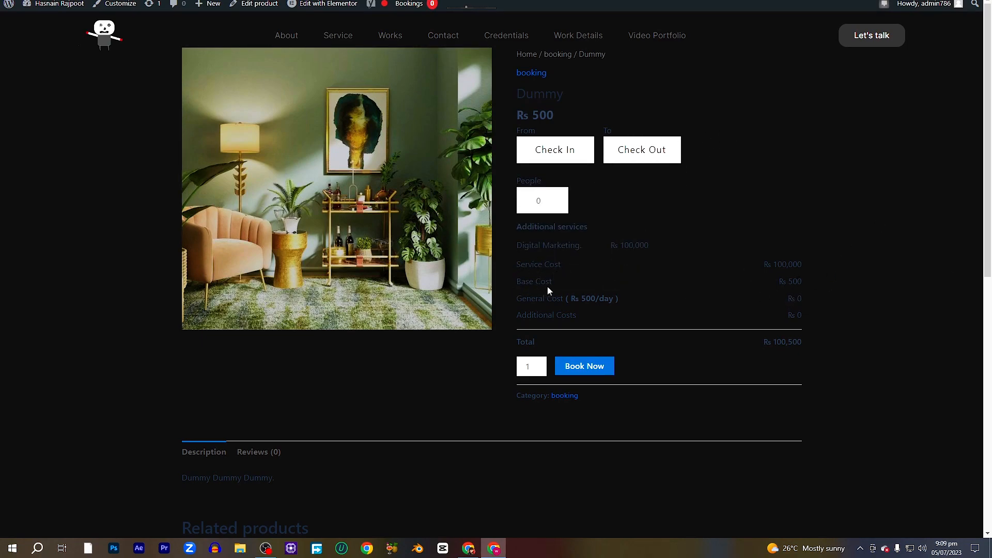
pyautogui.moveTo(548, 291)
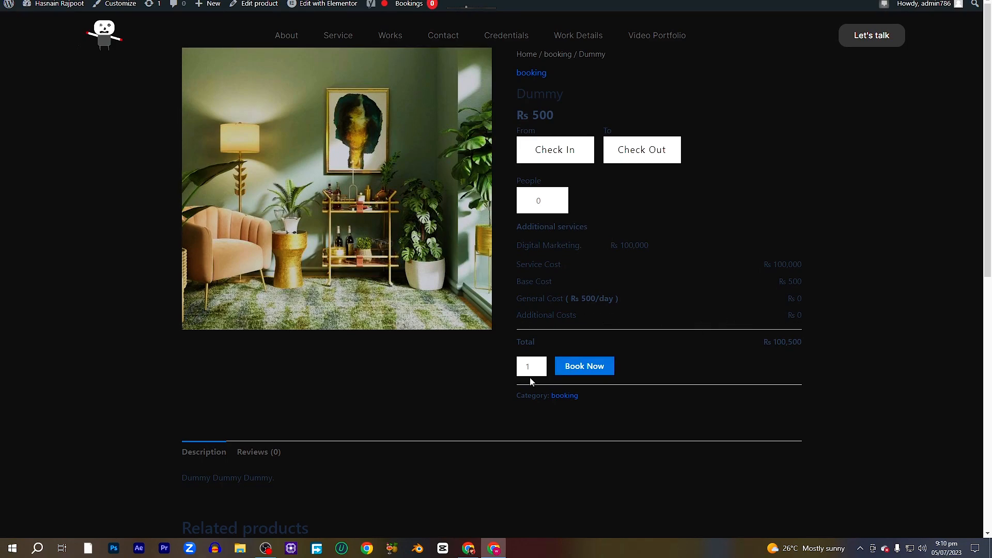
pyautogui.click(540, 363)
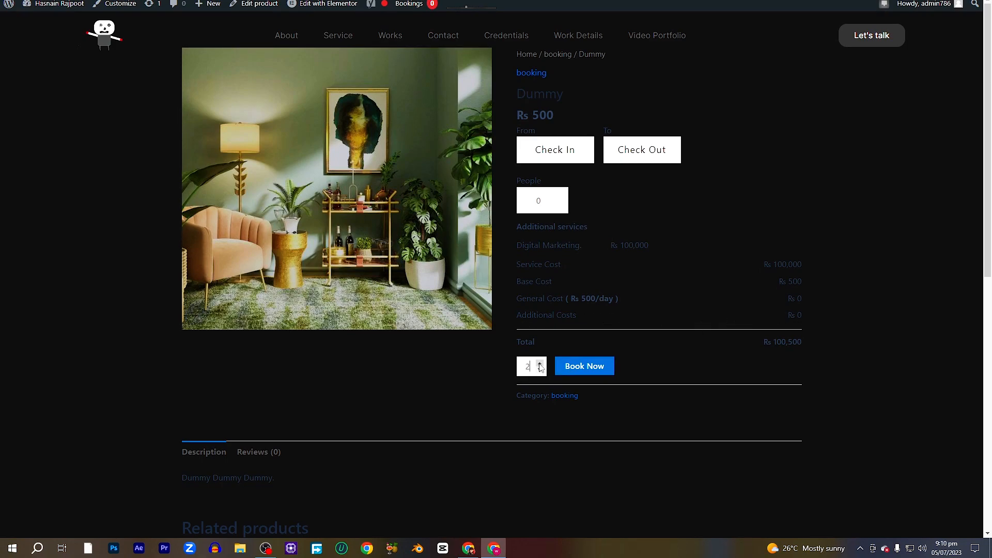
pyautogui.click(554, 150)
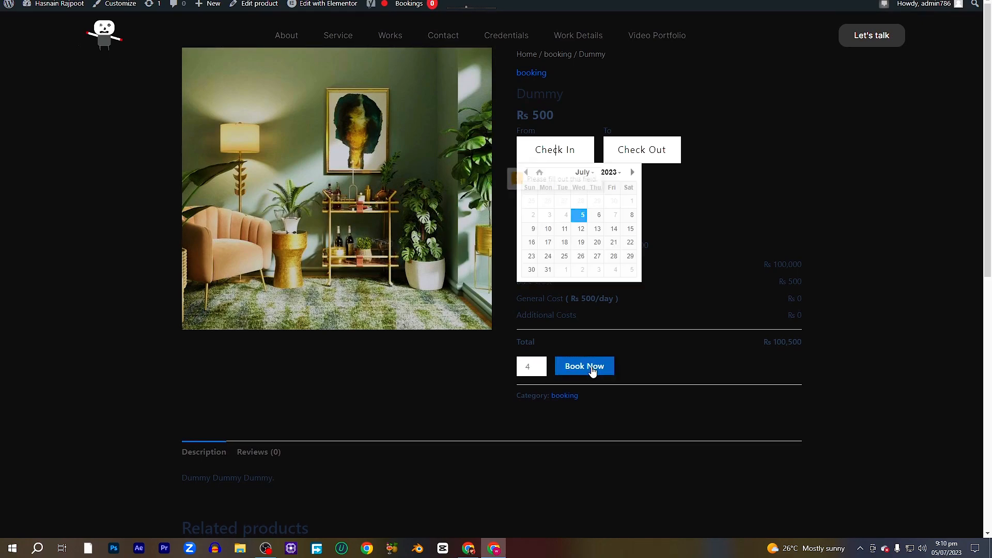